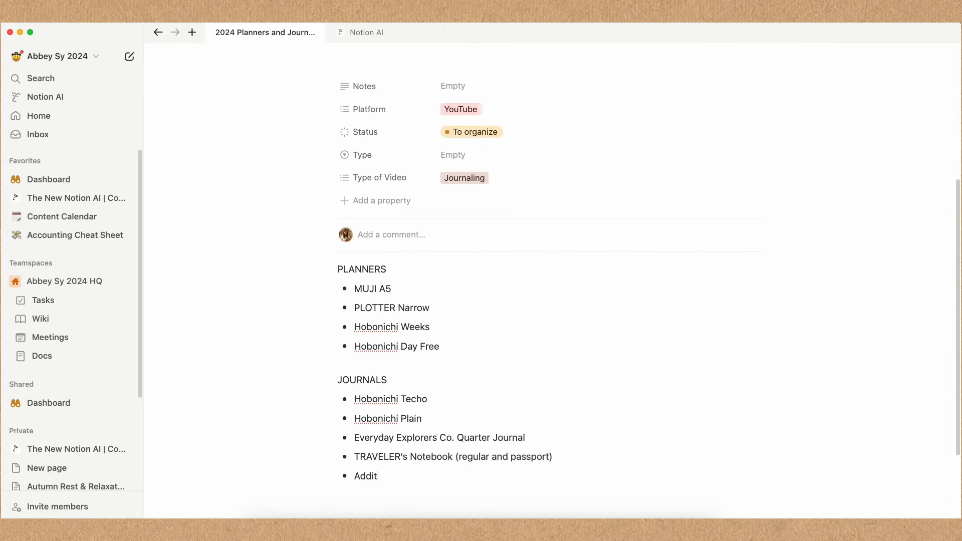
Finish the TRAVELER's Notebook passport item and start a 'Planner and Journals Review gu...' AI chat.
{"action": "type", "text": "ion: TRAVELER's Notebook passport"}
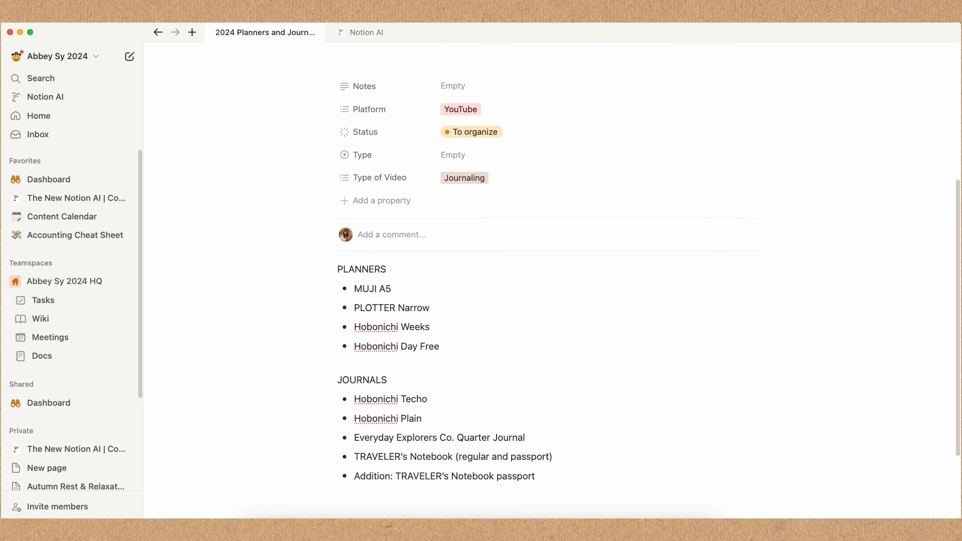
{"action": "type", "text": "Planner and Journals Review gu"}
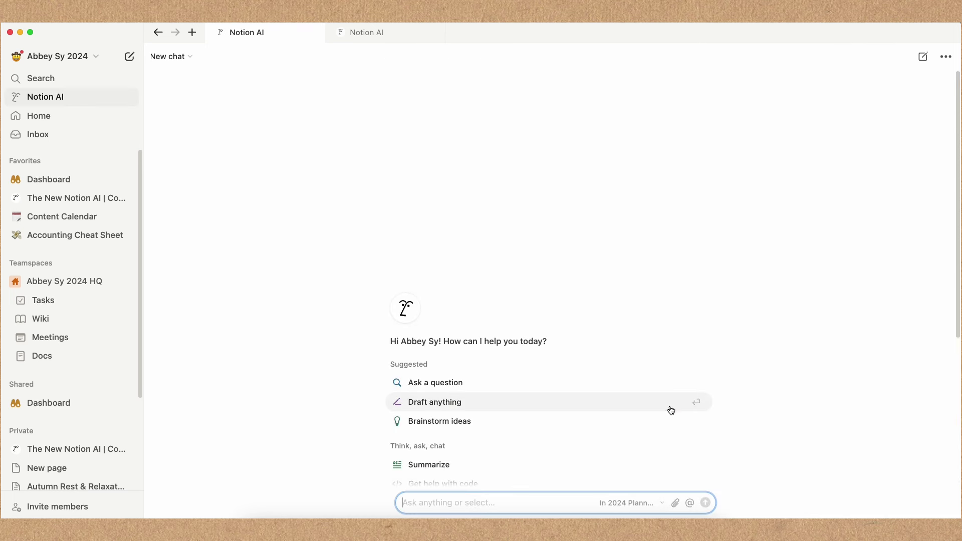
Ask Notion AI for approximately 3-4 guide questions to review the planners and journals list.
{"action": "type", "text": "I currently have a list of planners and journals to review for an upcoming YouTube video. What should be my st"}
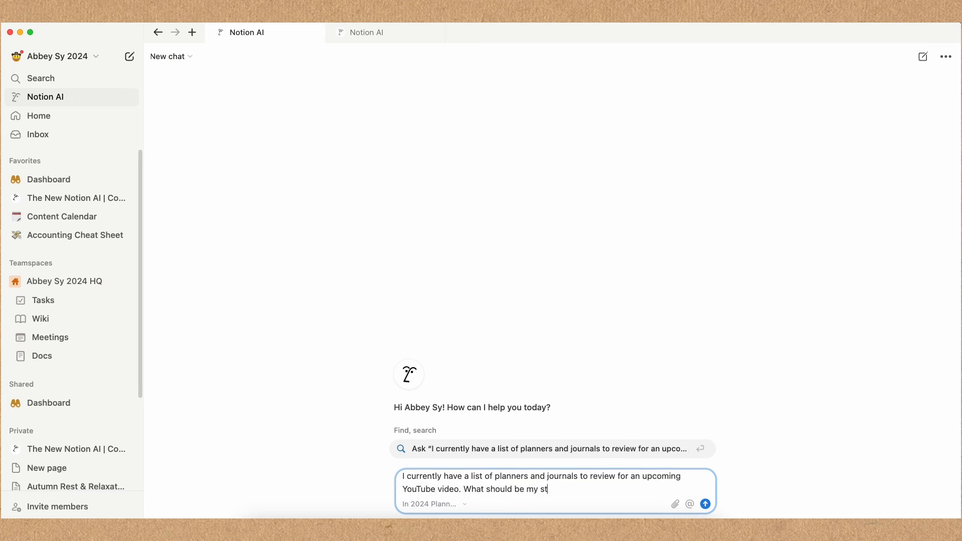
{"action": "type", "text": "guide questio"}
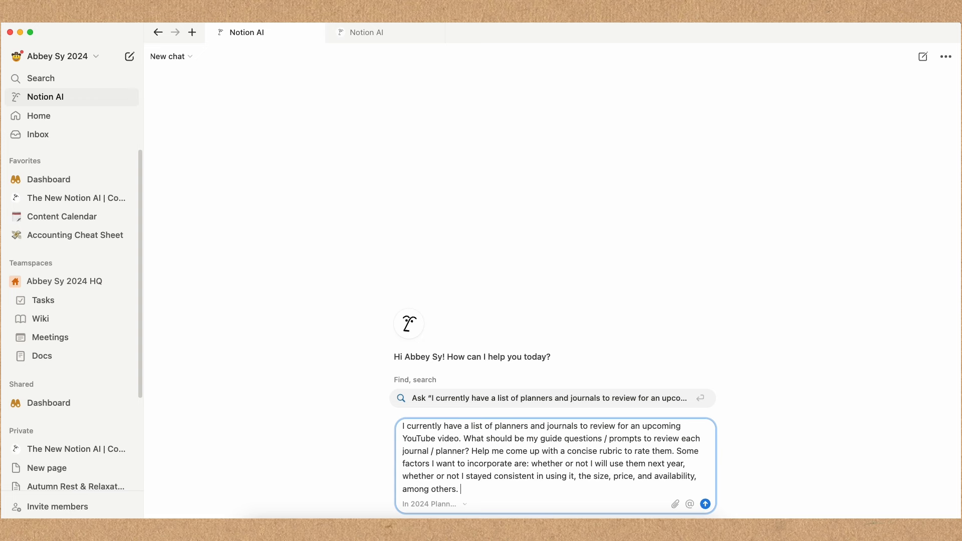
{"action": "type", "text": "Approximately maybe 3-4"}
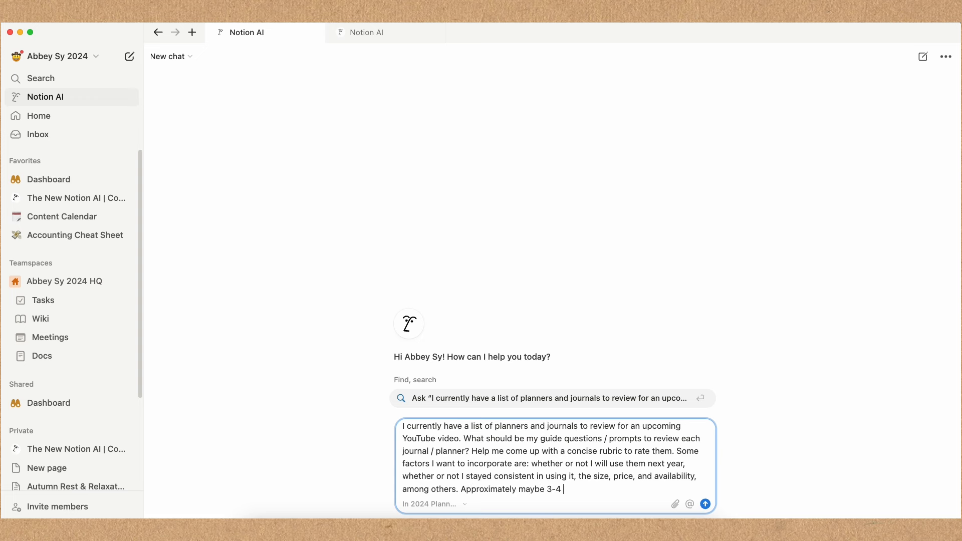
{"action": "type", "text": "guide questions so I have around 20 minutes total to c"}
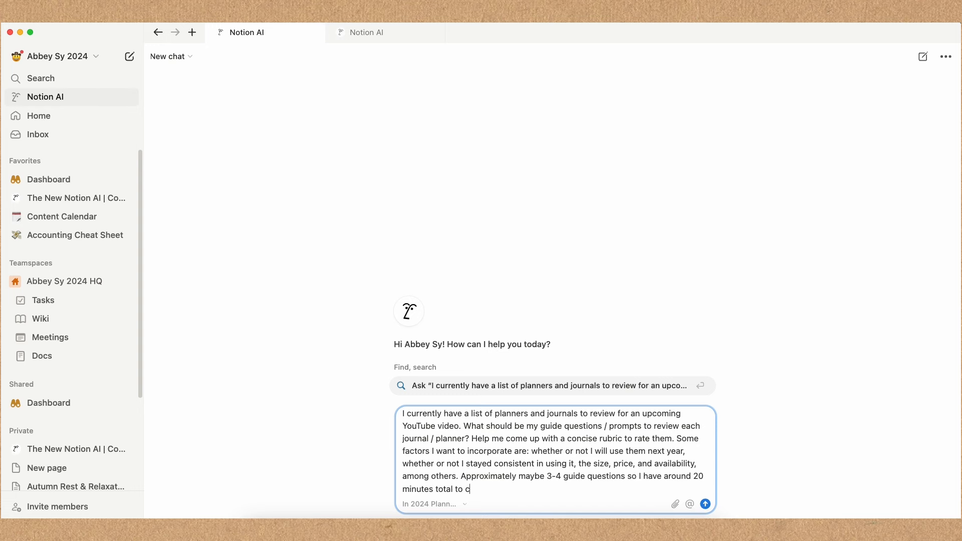
{"action": "left_click", "coordinate": [706, 504]}
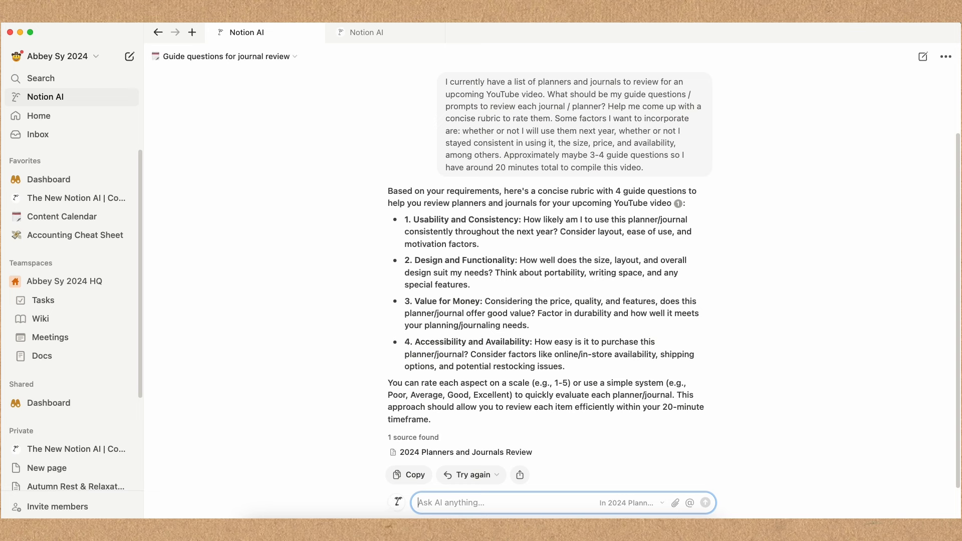
Ask the AI how best to communicate the ideas in a talked-through video.
{"action": "type", "text": "I'm going to turn it into a video with either voiceover or"}
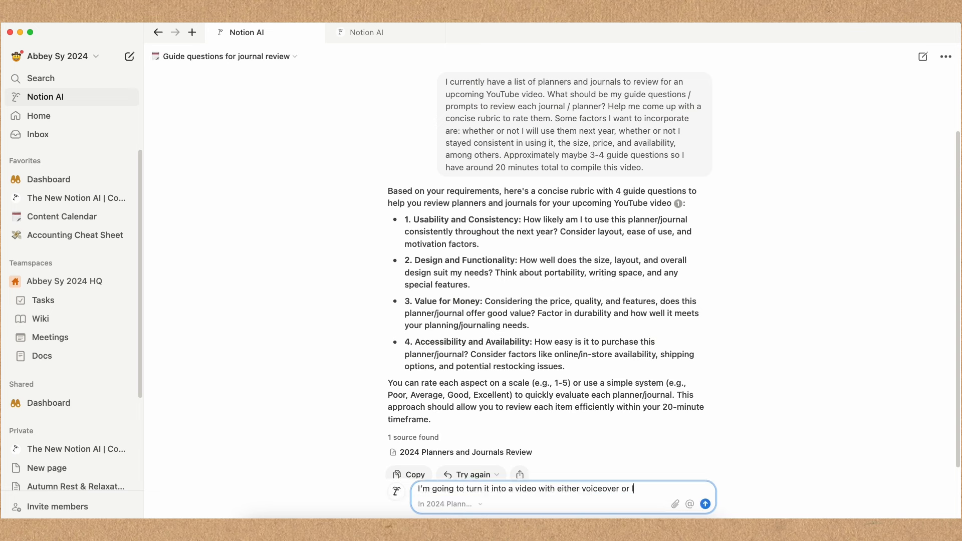
{"action": "type", "text": "I'll talk through it. What do you think is the best way to communicate these ideas"}
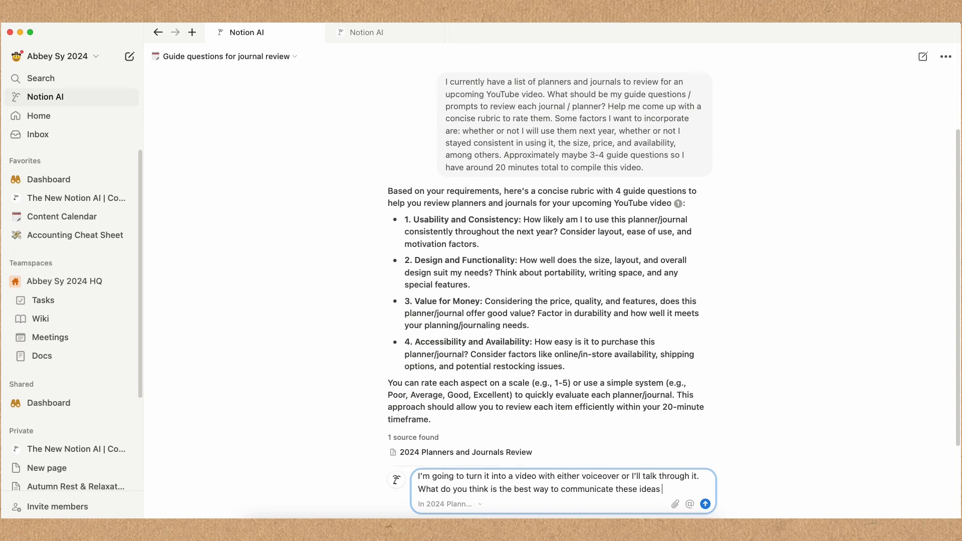
{"action": "left_click", "coordinate": [706, 503]}
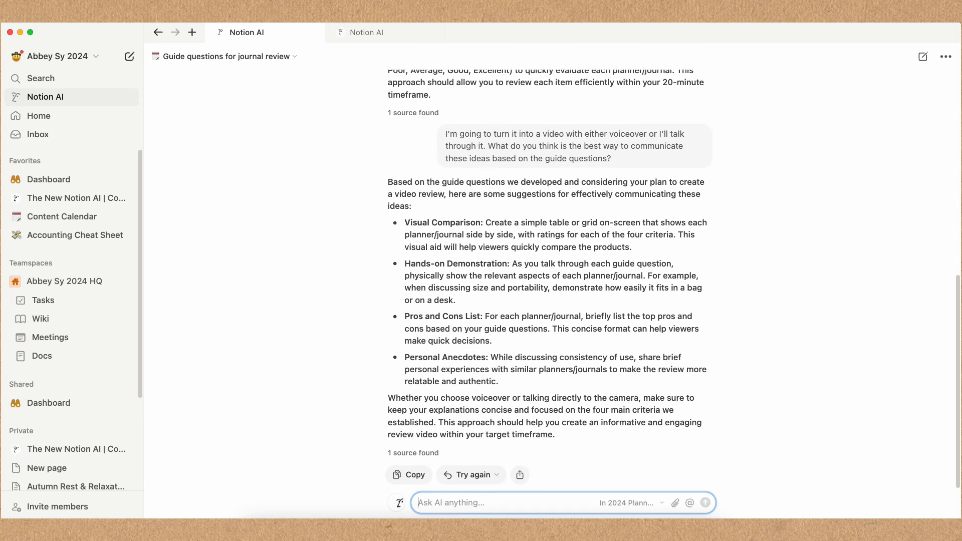
Ask about a pros and cons graphic and a searchable YouTube title.
{"action": "type", "text": "Oh the pros and cons are n"}
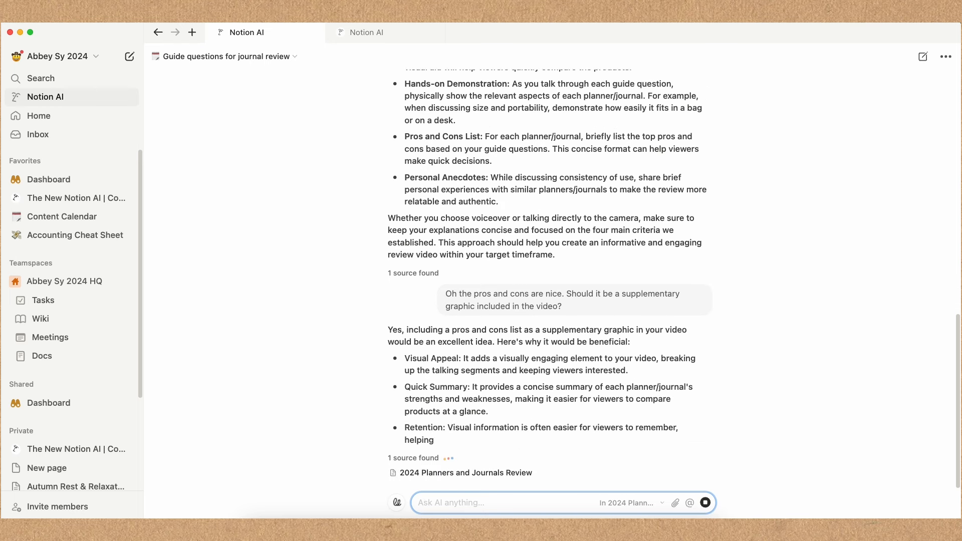
{"action": "type", "text": "Also, what's a good title for searchability on this topic? For a YouTube video"}
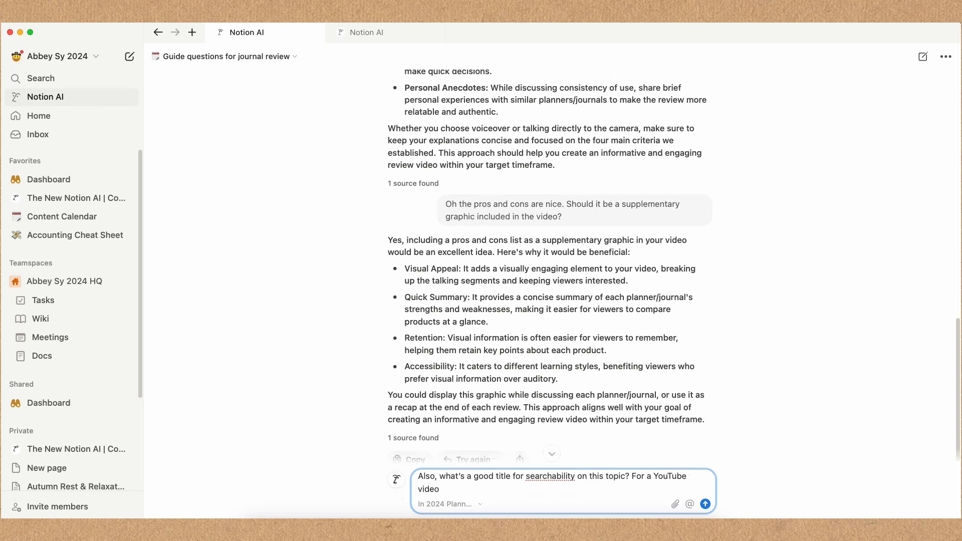
{"action": "left_click", "coordinate": [705, 503]}
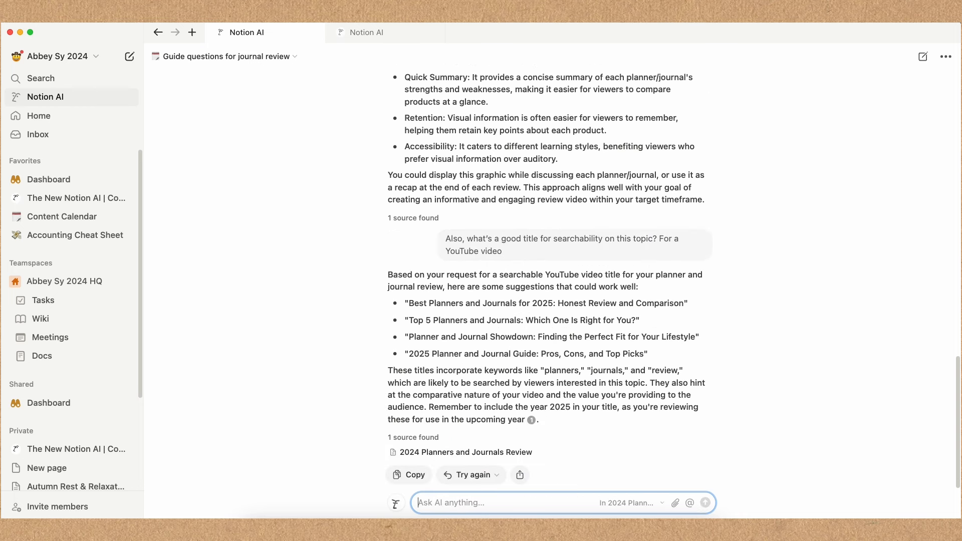
Draft a follow-up about naming it '2024 Planner...' and correcting the year.
{"action": "type", "text": "I wanted to name it 2024 Planners and Journals review, but"}
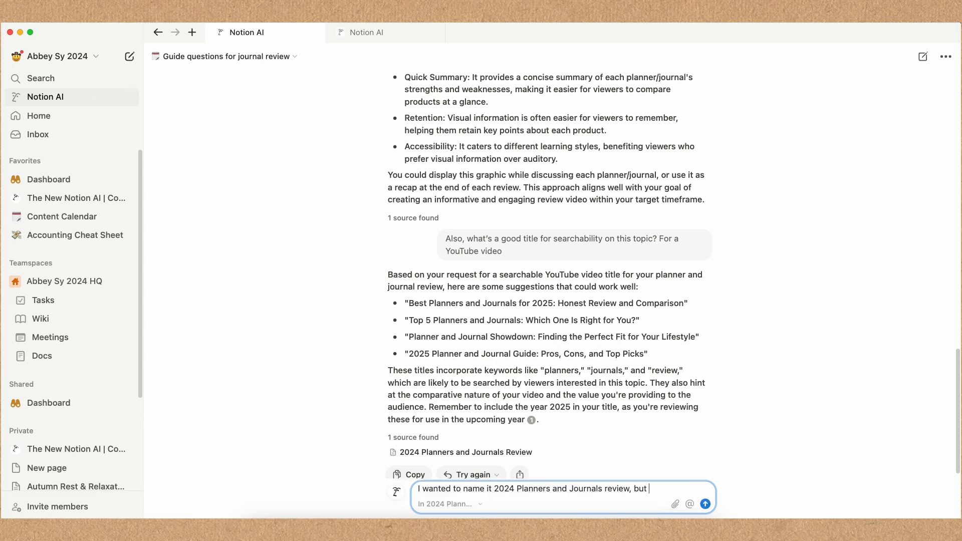
{"action": "type", "text": "actually 2024"}
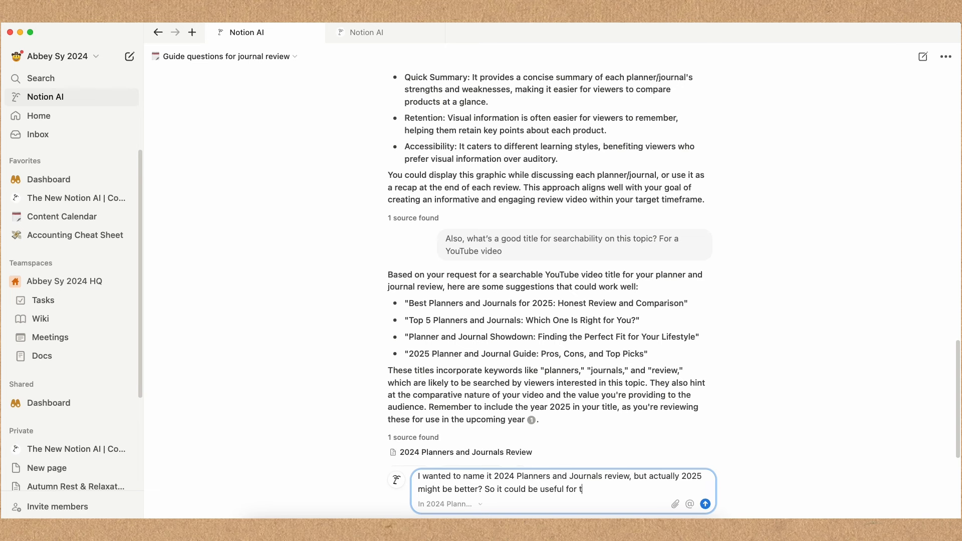
Send the 2025 title message and save the AI's refined title response as a page.
{"action": "left_click", "coordinate": [705, 504]}
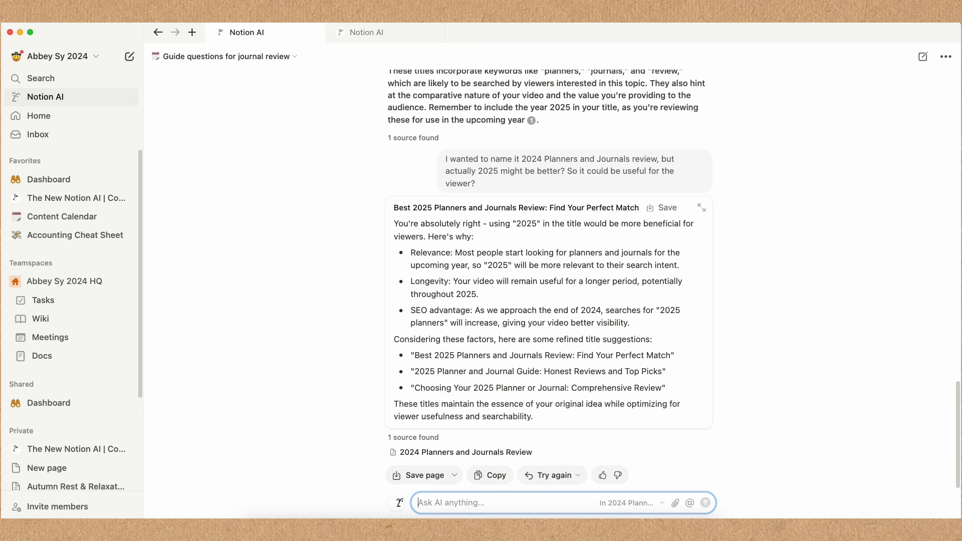
{"action": "mouse_move", "coordinate": [663, 210]}
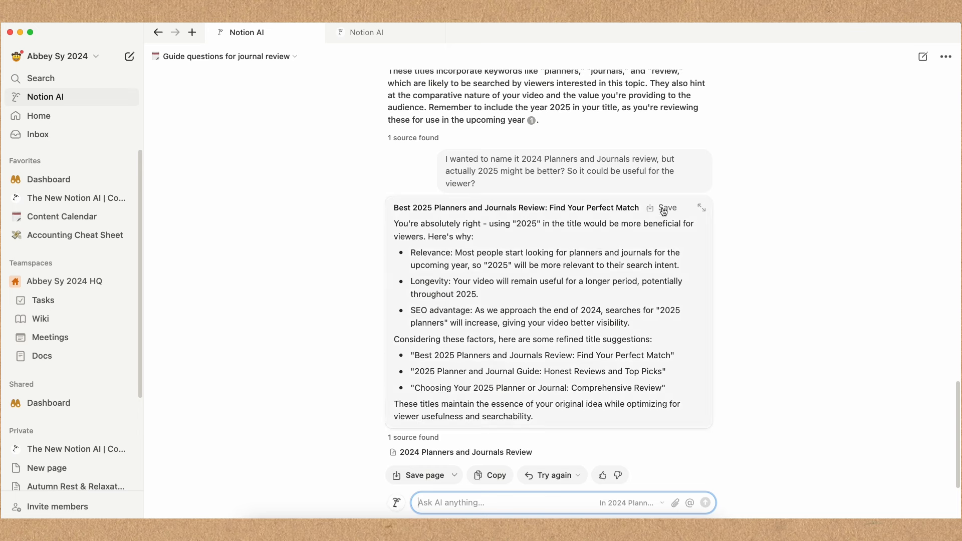
{"action": "left_click", "coordinate": [666, 208]}
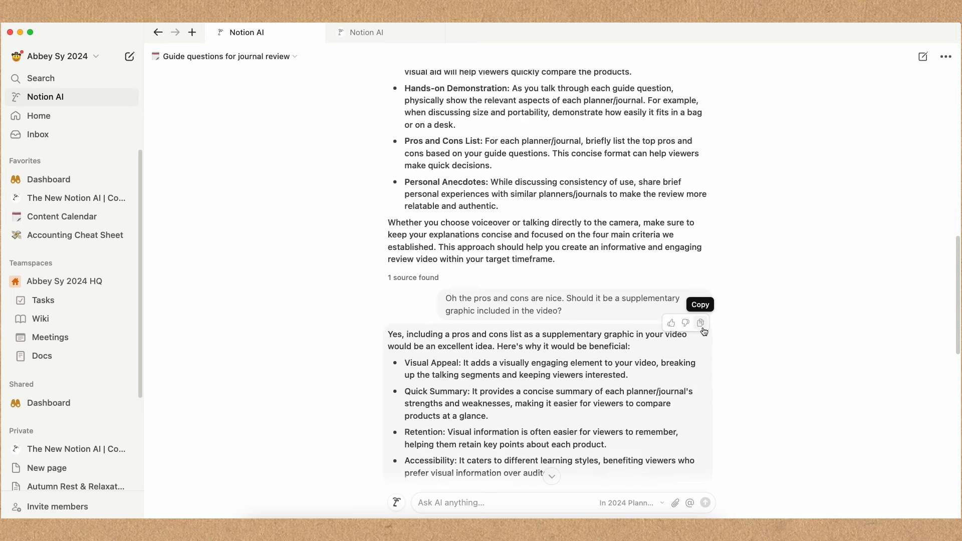
Copy the AI's pros and cons graphic answer, switch to the review page and close the side chat.
{"action": "scroll", "scroll_direction": "down", "scroll_amount": 3}
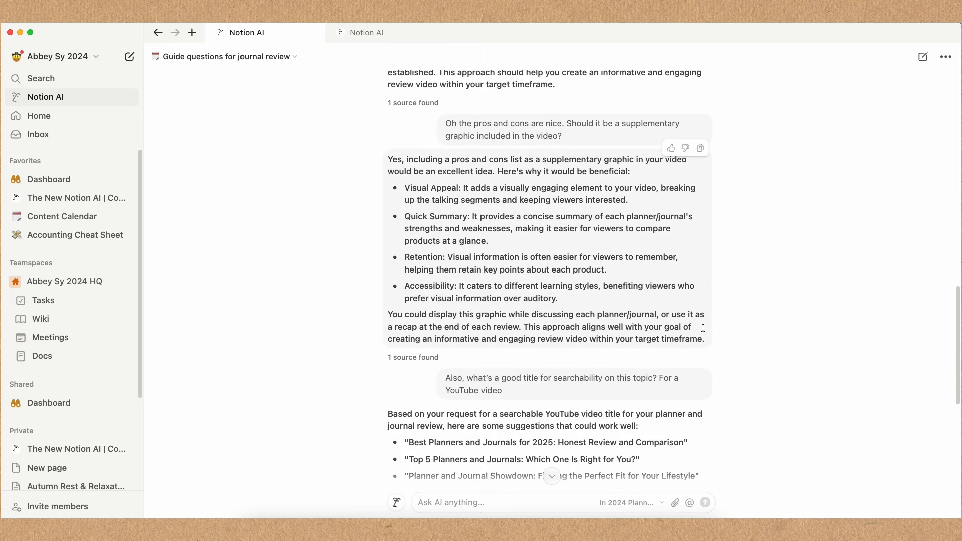
{"action": "left_click", "coordinate": [700, 147]}
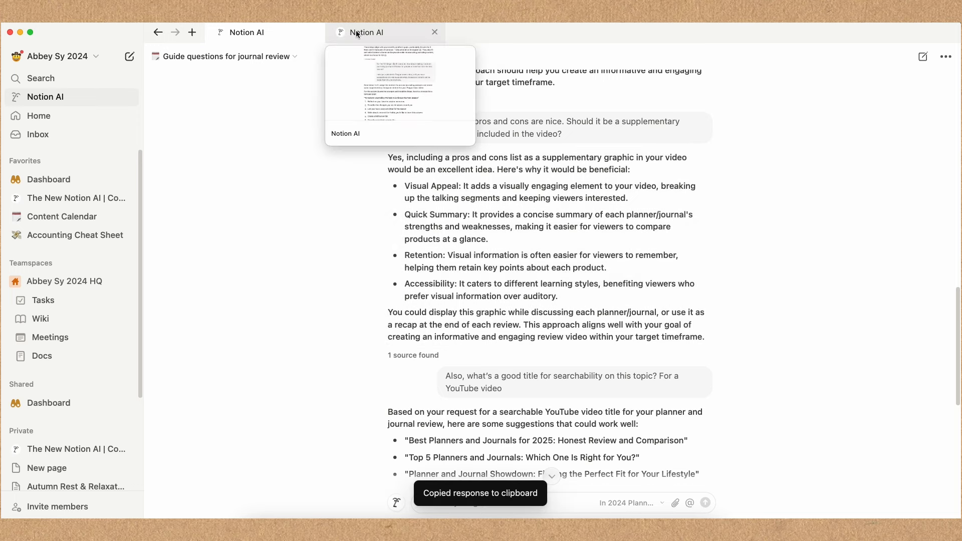
{"action": "left_click", "coordinate": [62, 216]}
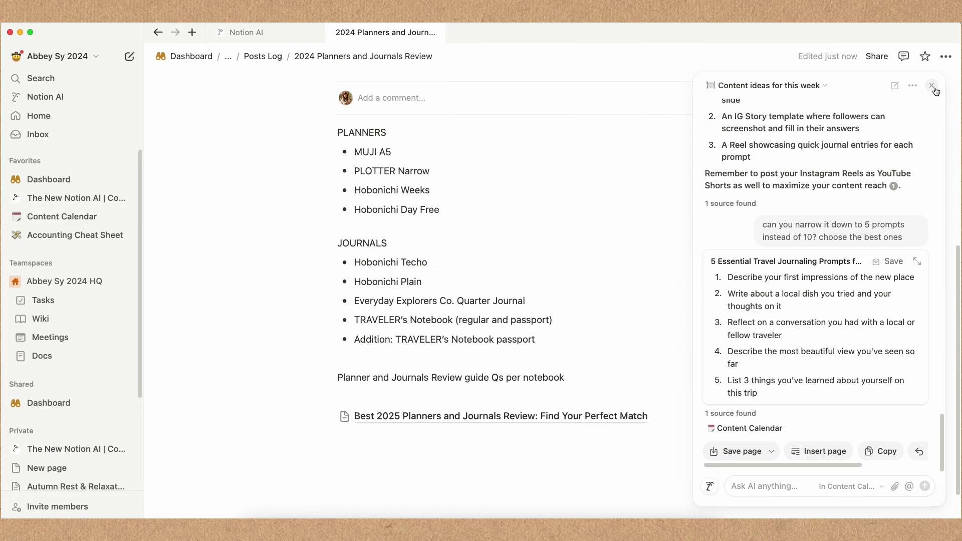
{"action": "left_click", "coordinate": [932, 85]}
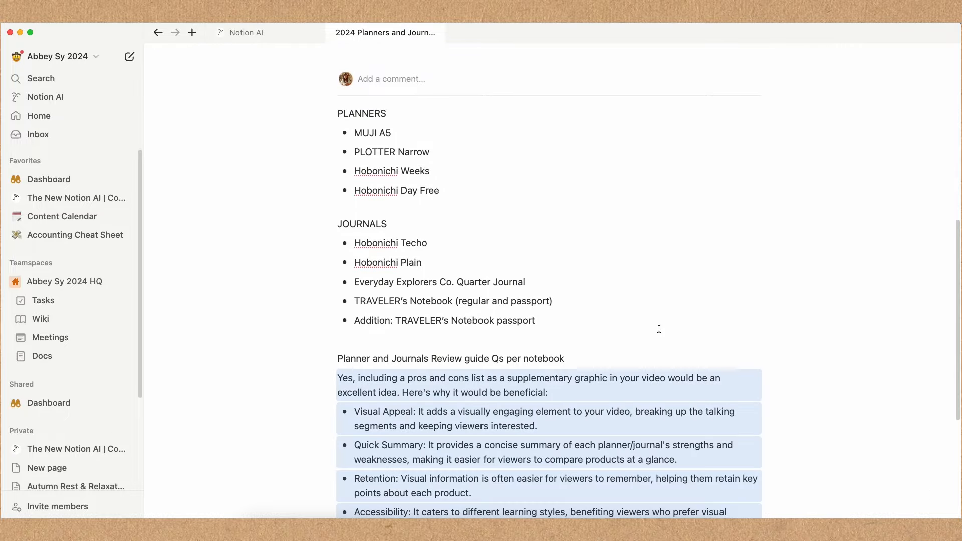
{"action": "scroll", "scroll_direction": "down", "scroll_amount": 3}
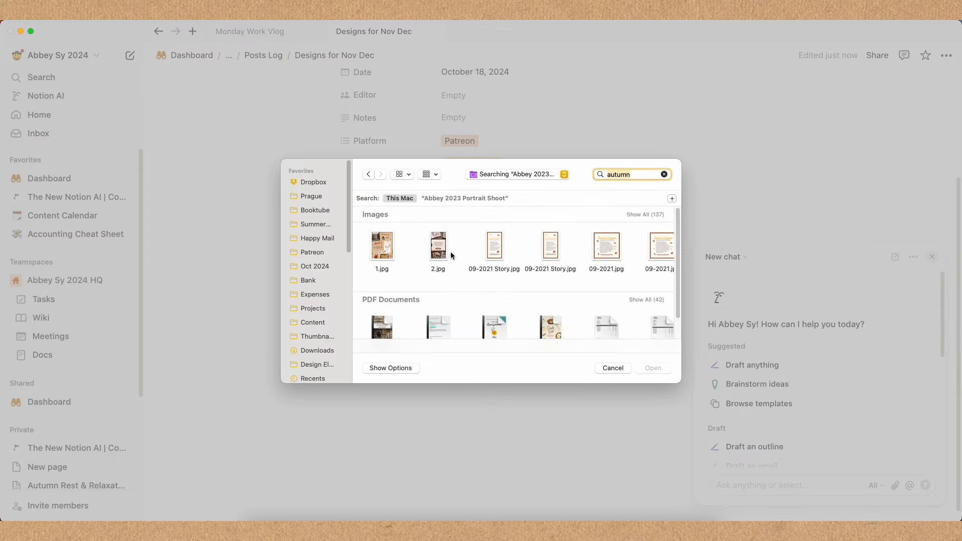
Attach the autumn image and ask the AI for sticker-sheet keywords and drawable elements.
{"action": "left_click", "coordinate": [613, 368]}
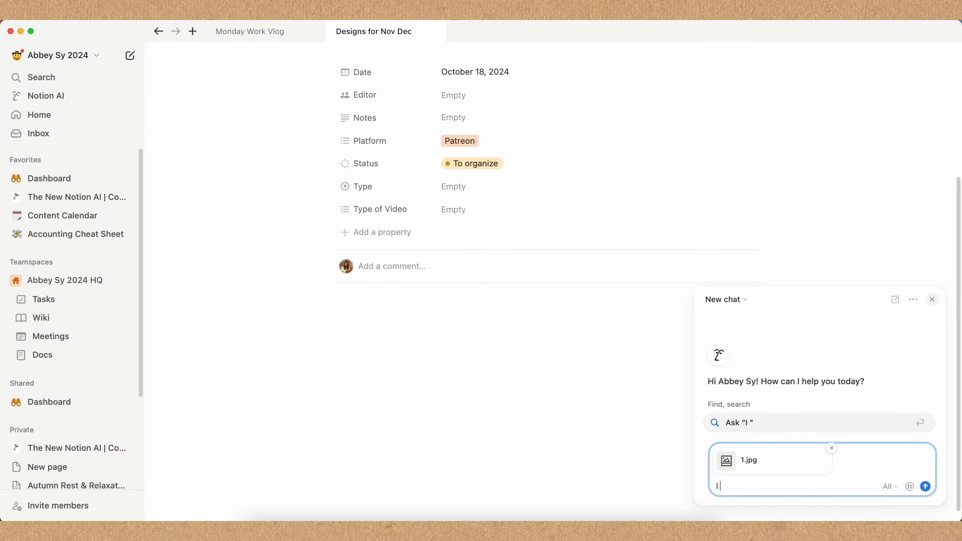
{"action": "type", "text": "I need to come up with a sticker"}
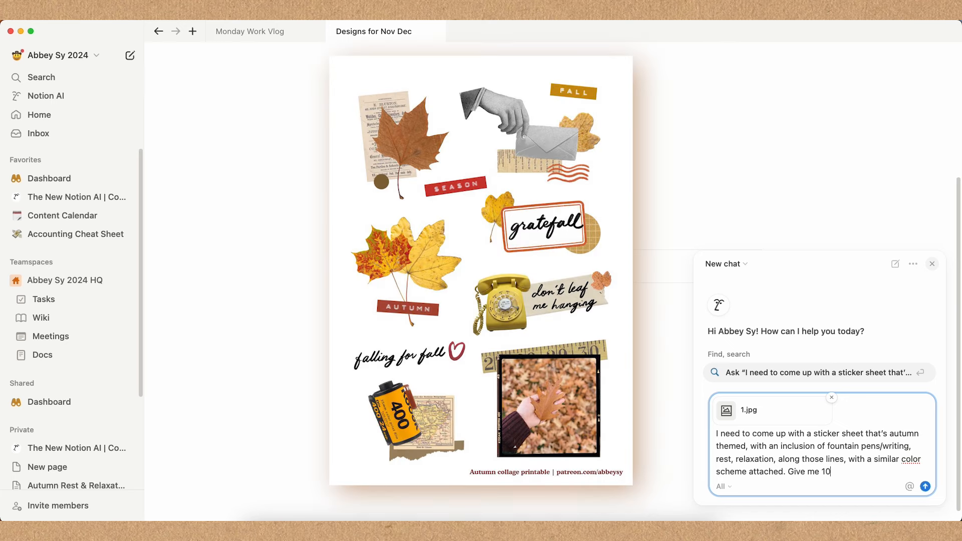
{"action": "type", "text": "keywords and"}
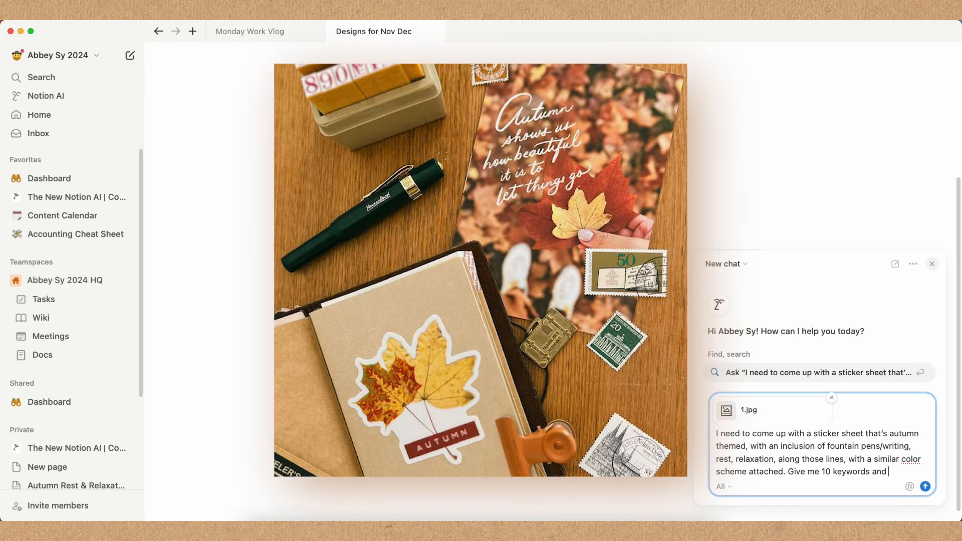
{"action": "type", "text": "elements I can draw and in"}
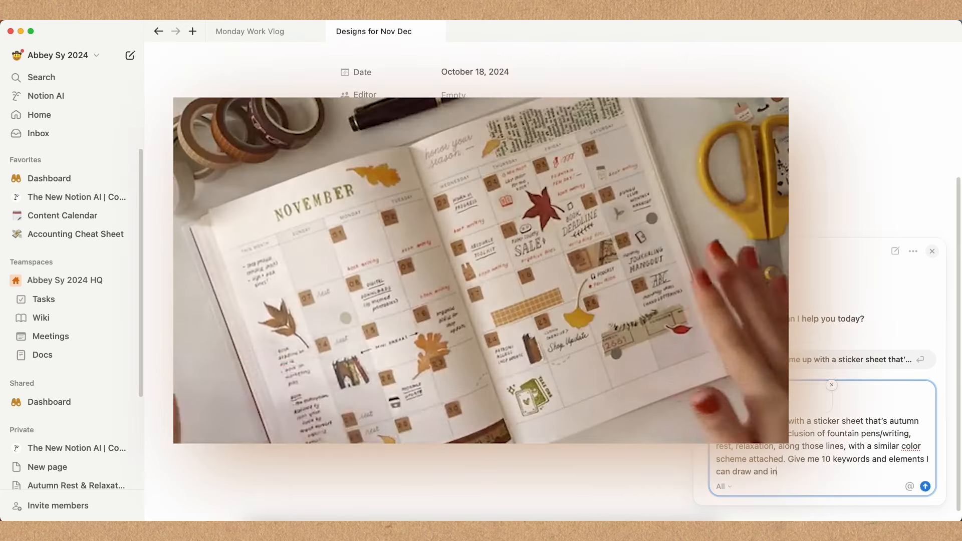
{"action": "left_click", "coordinate": [925, 487]}
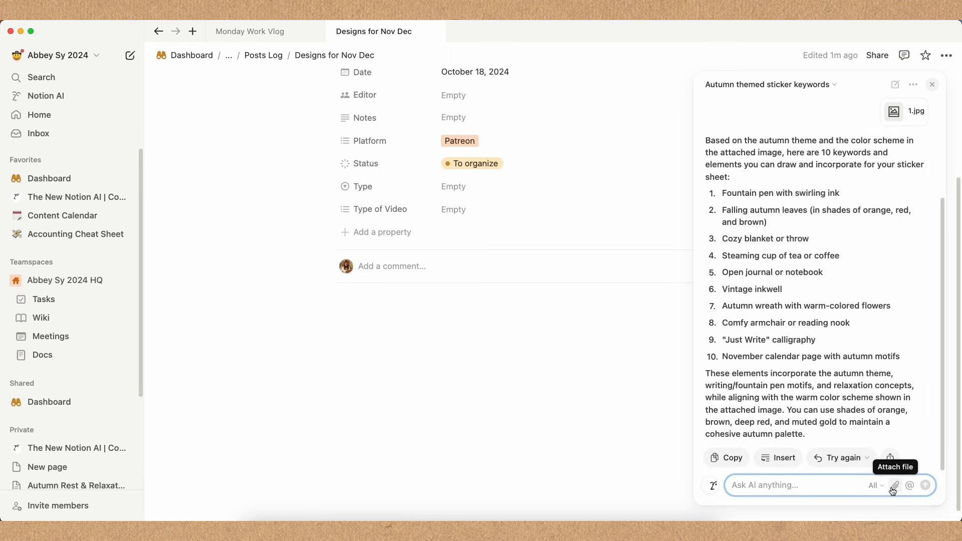
Attach another image to the chat, searching the file picker for 'autumn'.
{"action": "left_click", "coordinate": [896, 485]}
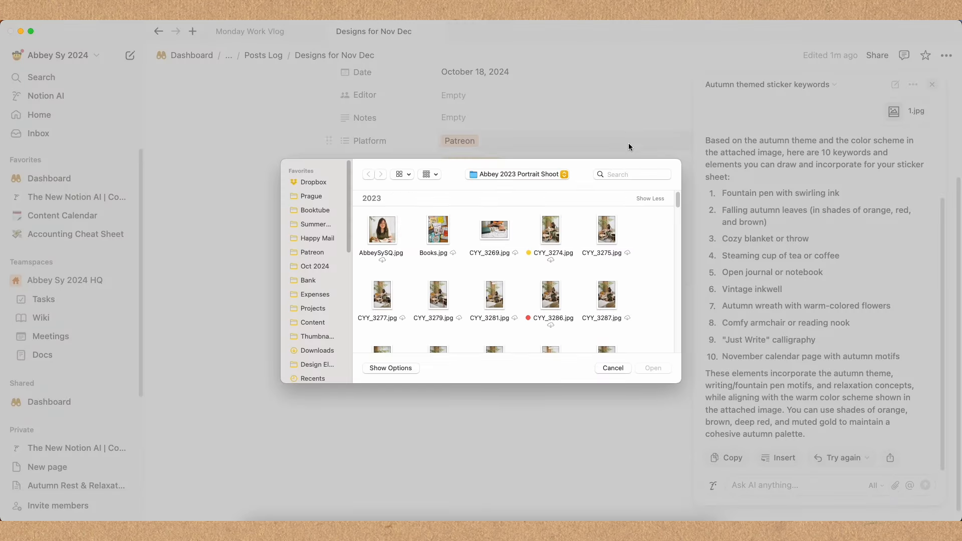
{"action": "type", "text": "autumn, rest, relaxation, writing, cozy vibes, etc?"}
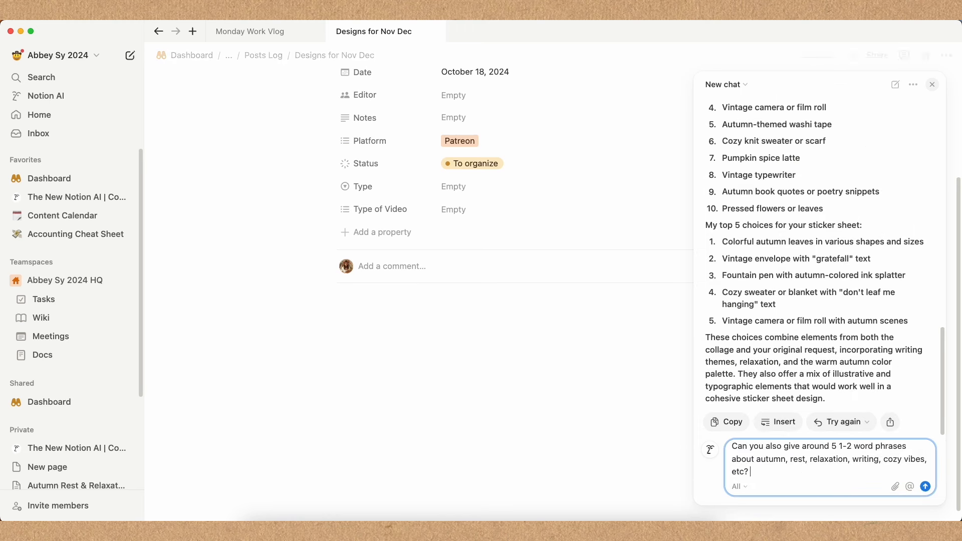
Send the short autumn phrases request, then have inline AI summarize the pasted ideas into a top 20 list and accept it.
{"action": "left_click", "coordinate": [925, 487]}
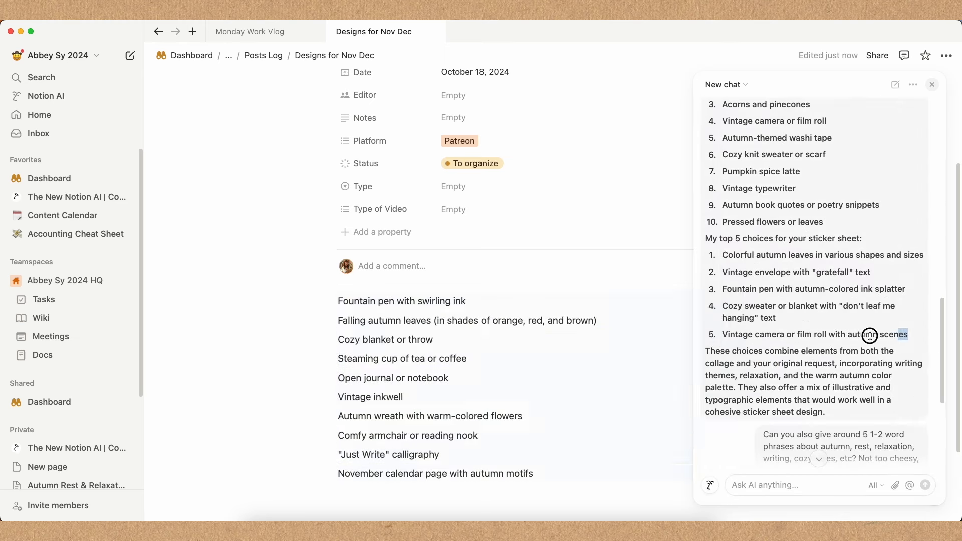
{"action": "left_click", "coordinate": [727, 457]}
{"action": "type", "text": "Summarize this list and choose top 20 words/elements that I can use for my st"}
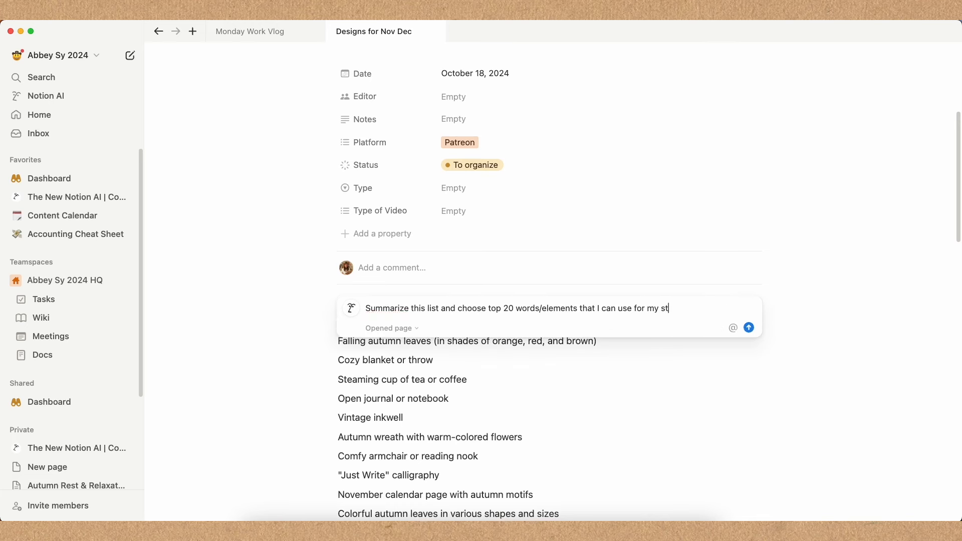
{"action": "left_click", "coordinate": [749, 326]}
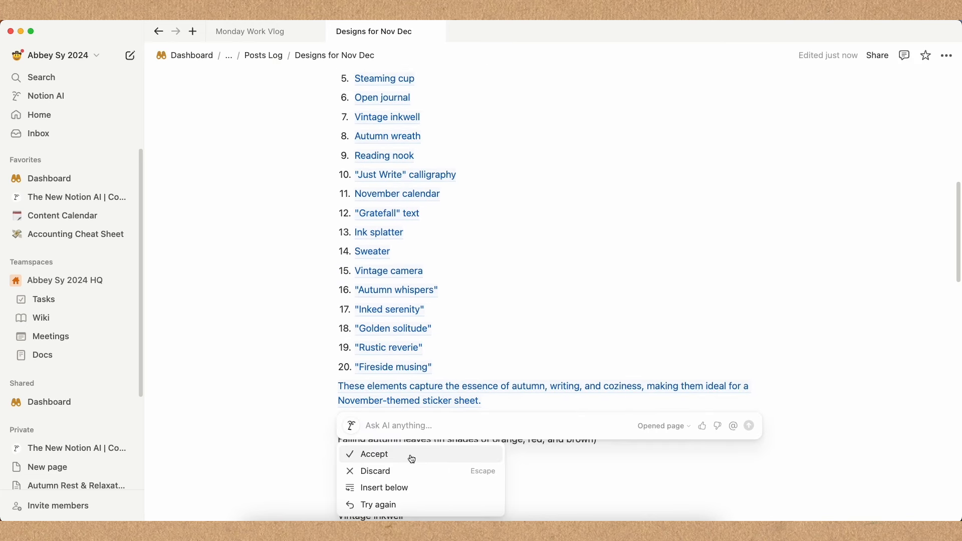
{"action": "left_click", "coordinate": [374, 454]}
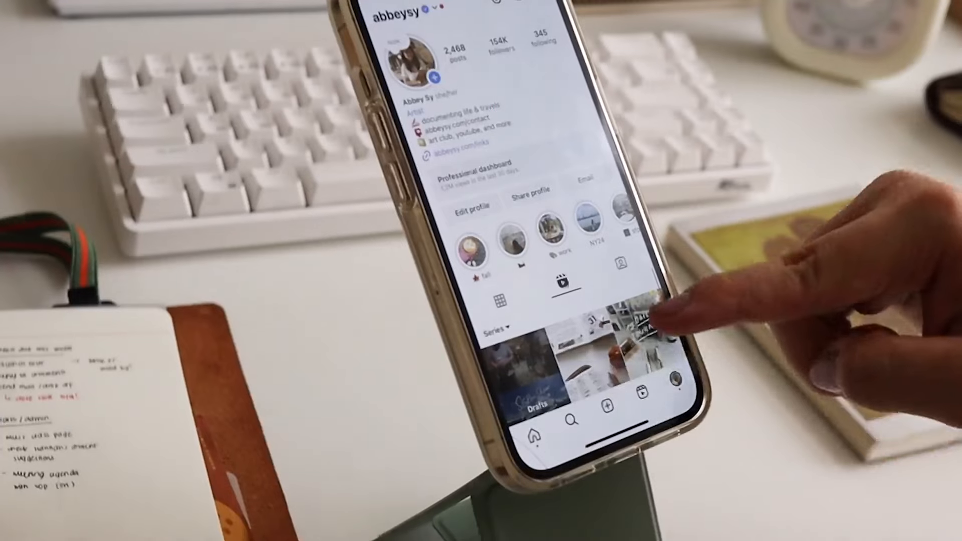
Browse past reels, then scroll through the Content Calendar's buckets, idea dump and monthly breakdown.
{"action": "scroll", "scroll_direction": "down", "scroll_amount": 3}
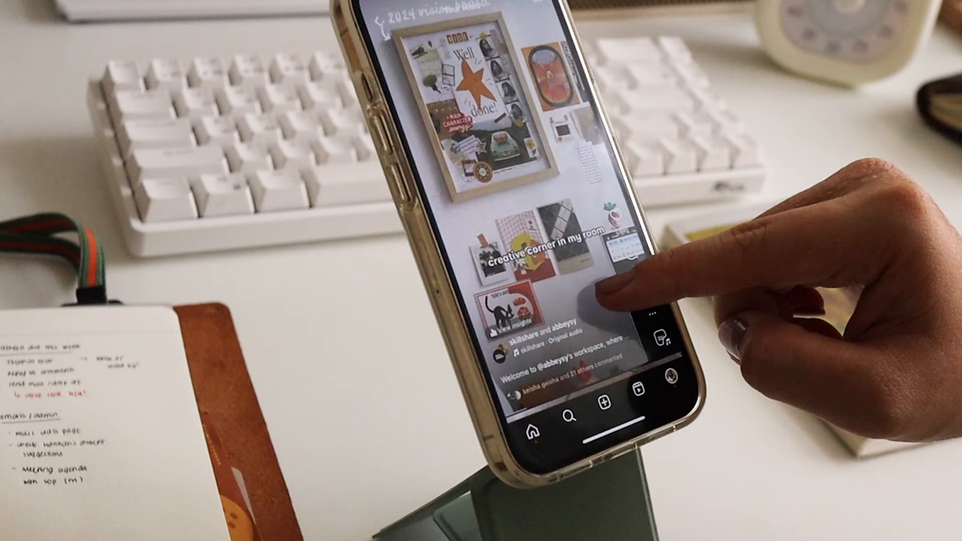
{"action": "left_click", "coordinate": [657, 336]}
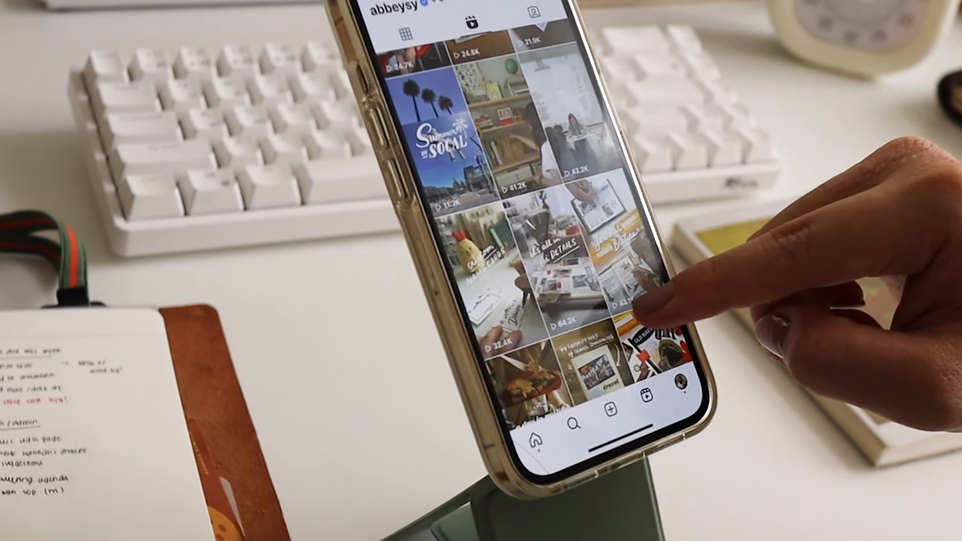
{"action": "scroll", "scroll_direction": "down", "scroll_amount": 3}
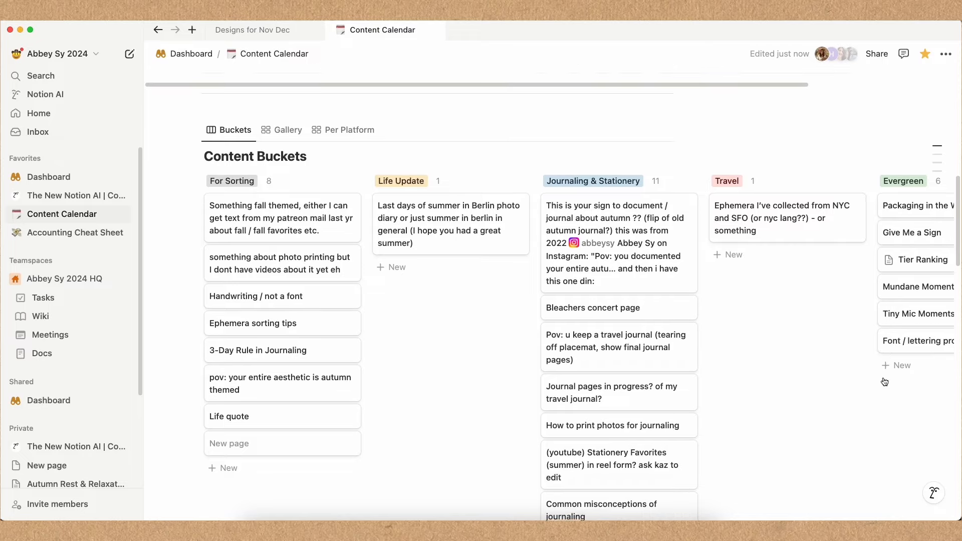
{"action": "scroll", "scroll_direction": "down", "scroll_amount": 3}
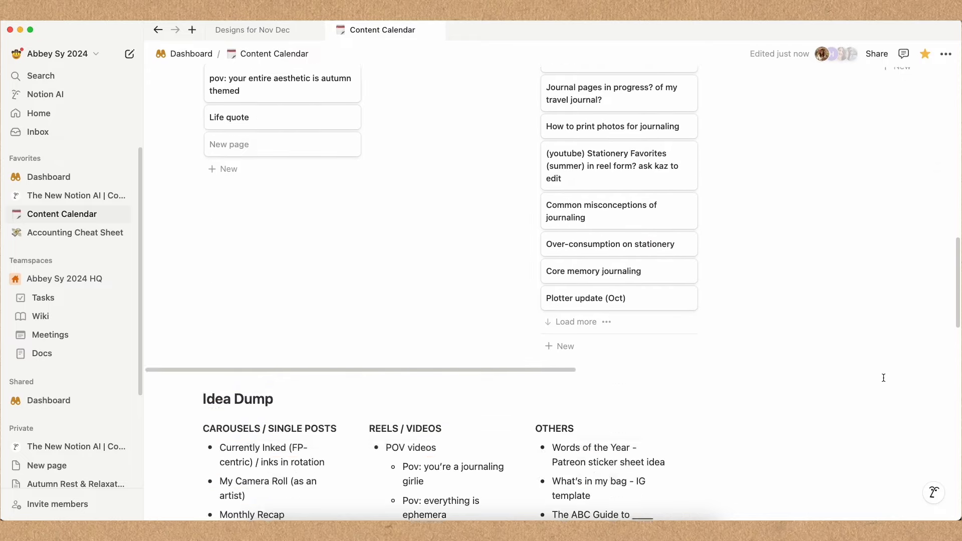
{"action": "scroll", "scroll_direction": "down", "scroll_amount": 3}
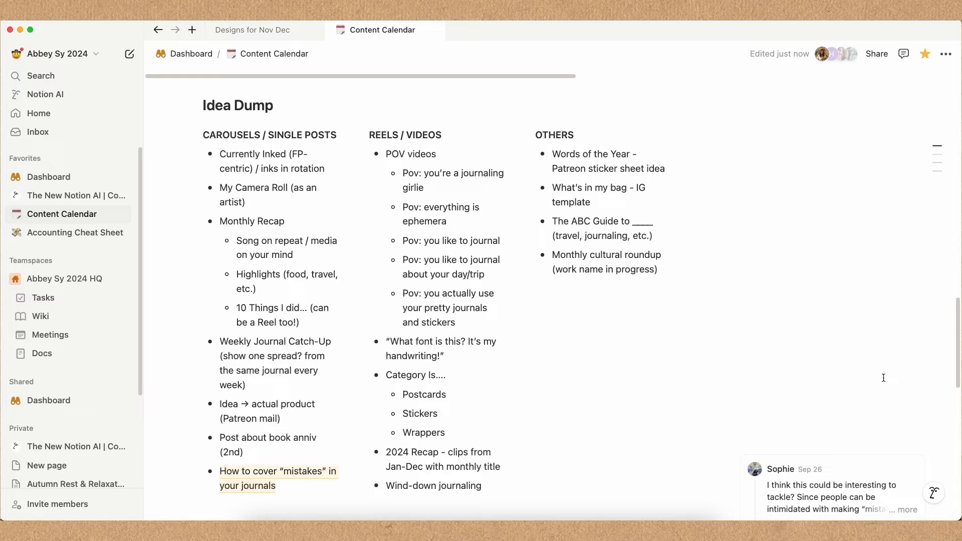
{"action": "scroll", "scroll_direction": "down", "scroll_amount": 3}
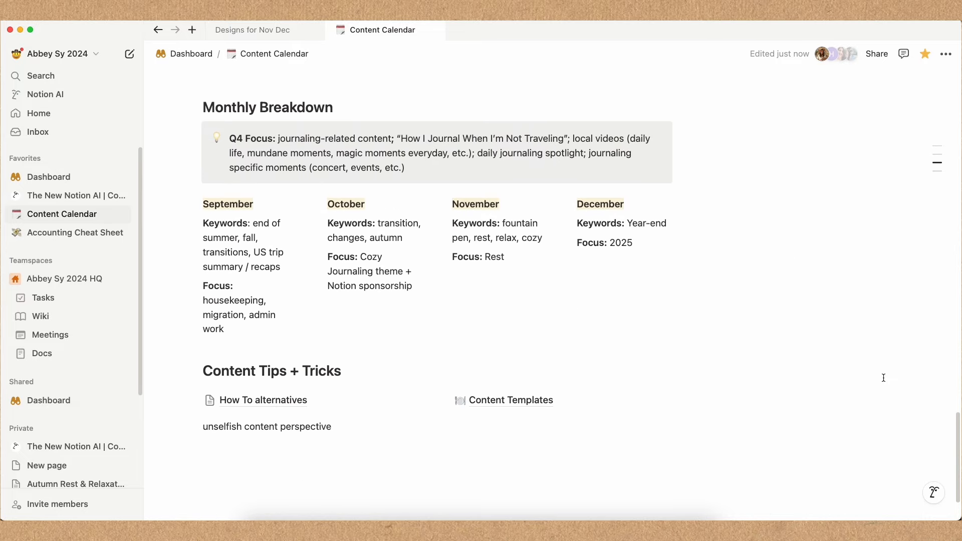
Launch the AI assistant on the calendar page and start a fresh full-page question.
{"action": "left_click", "coordinate": [934, 492]}
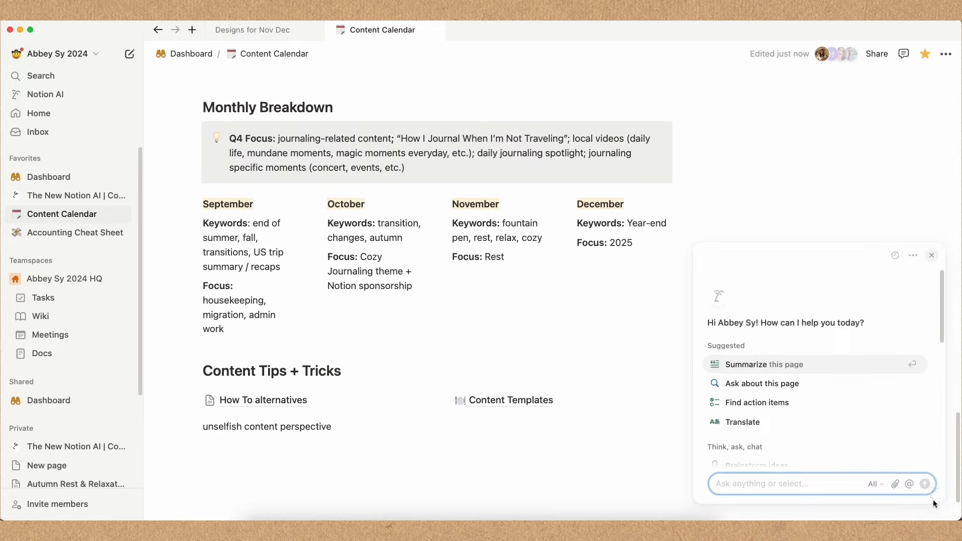
{"action": "mouse_move", "coordinate": [842, 315]}
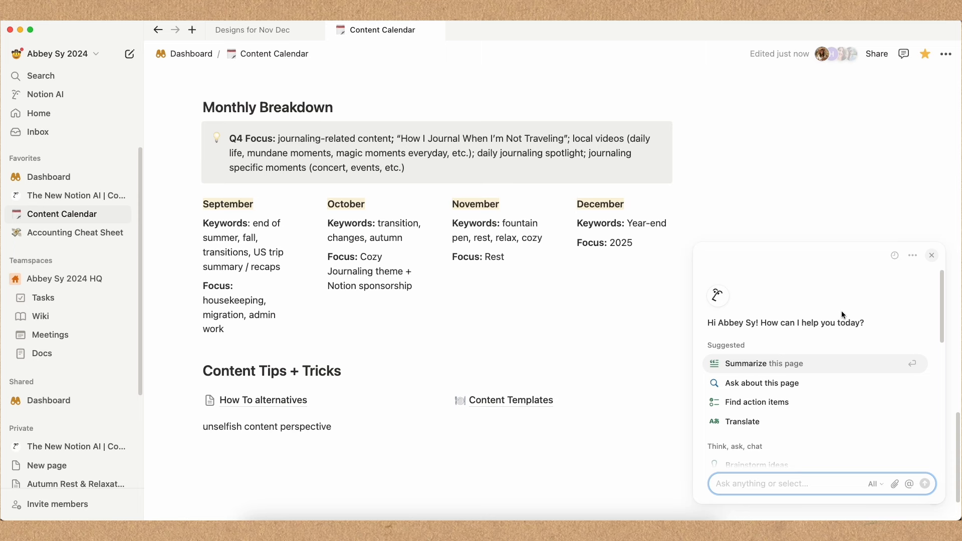
{"action": "left_click", "coordinate": [912, 255]}
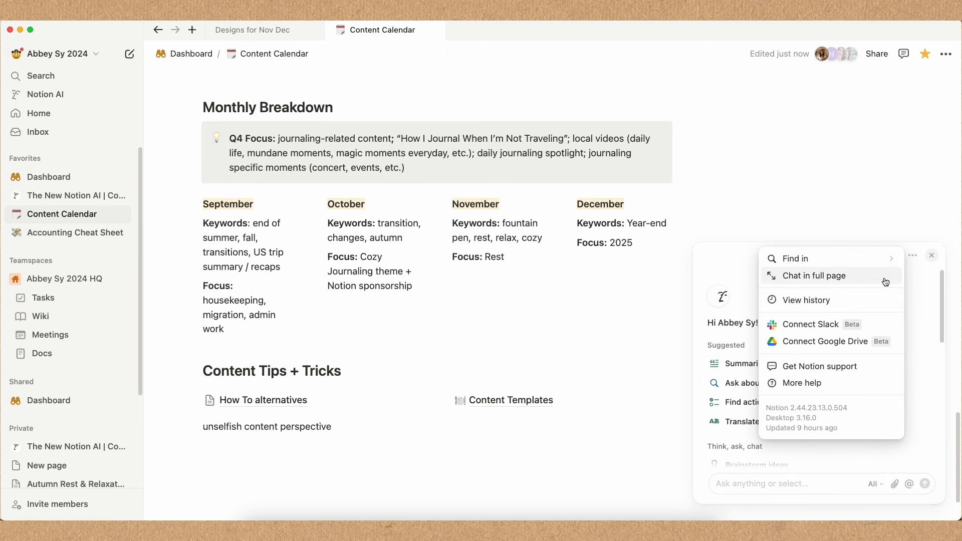
{"action": "left_click", "coordinate": [814, 277]}
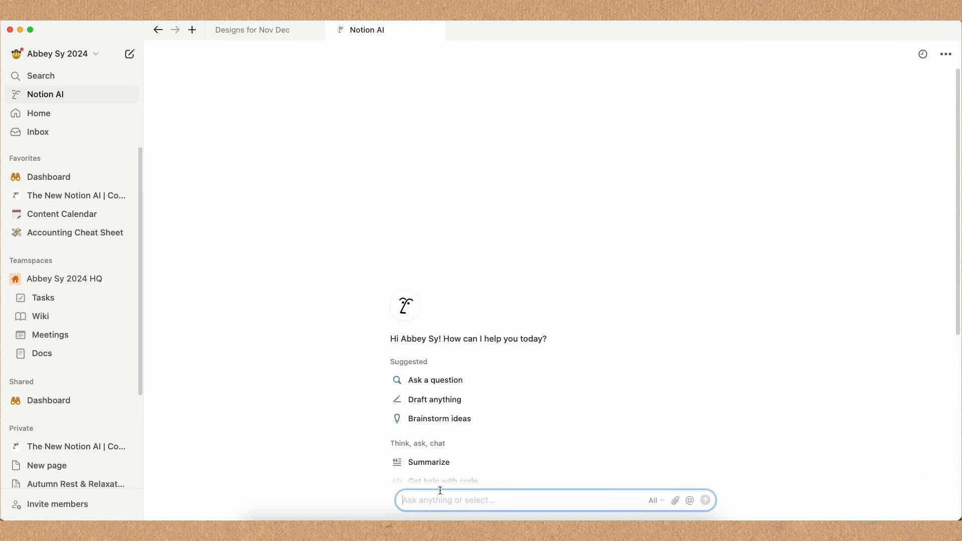
Ask for ideas on what content to post this week, scoped to the Content Calendar page only.
{"action": "type", "text": "I'm"}
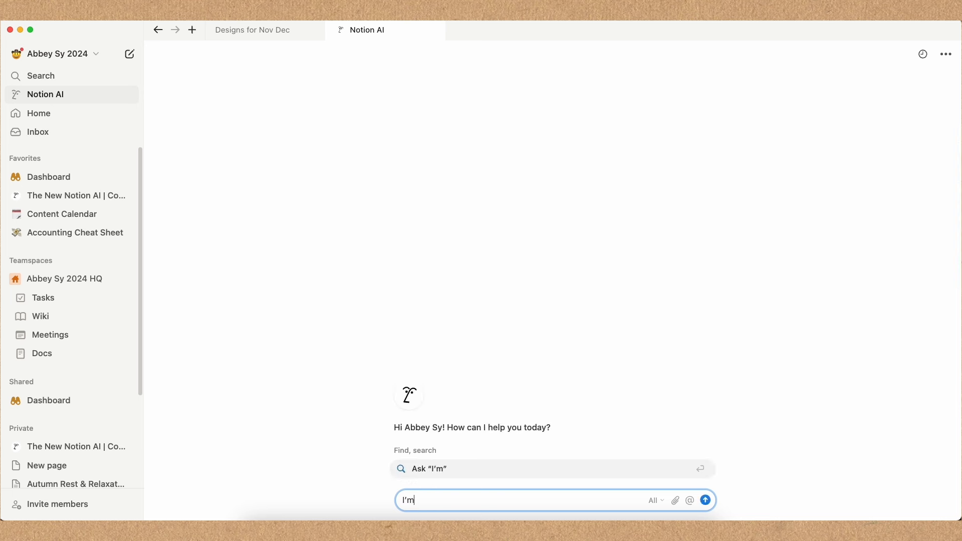
{"action": "type", "text": "looking for"}
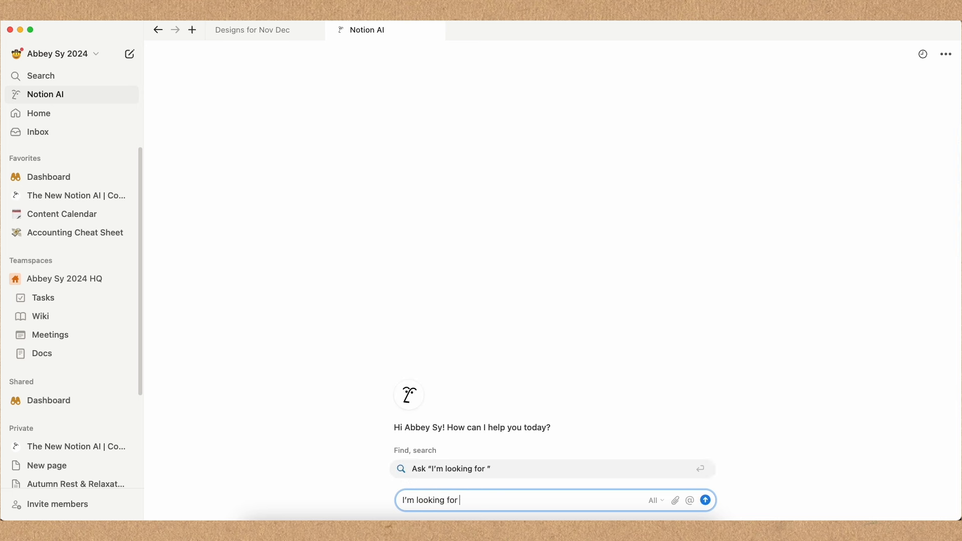
{"action": "type", "text": "ideas on what conte"}
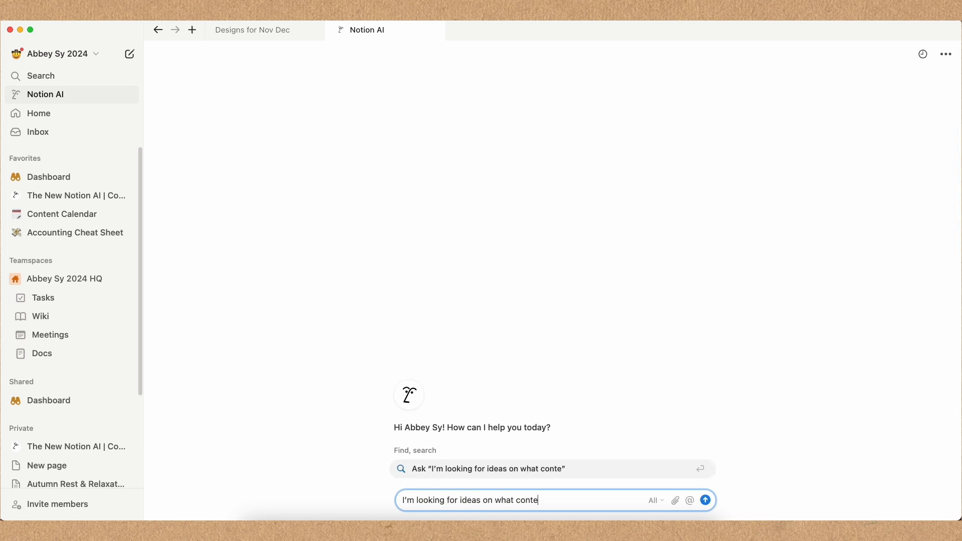
{"action": "type", "text": "nt to post this week"}
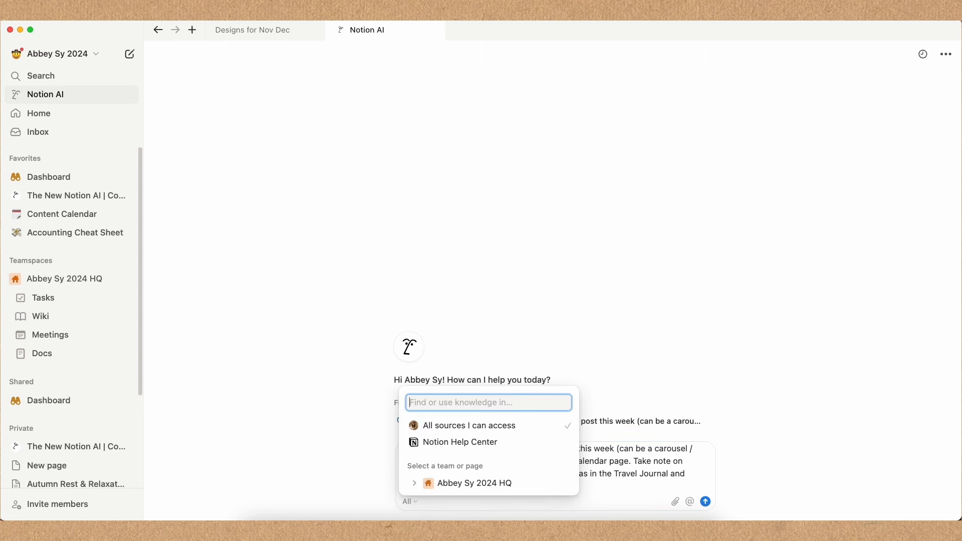
{"action": "type", "text": "content calendar"}
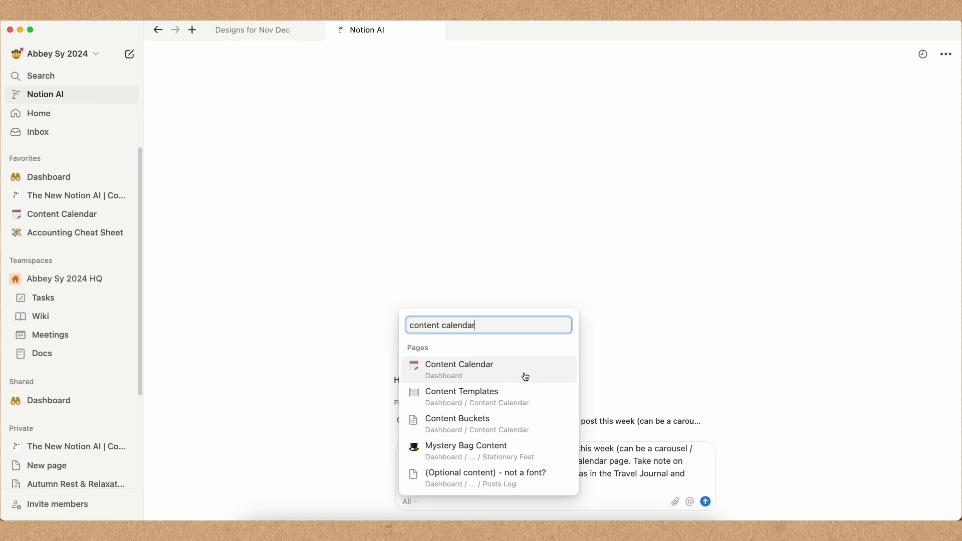
{"action": "left_click", "coordinate": [459, 369]}
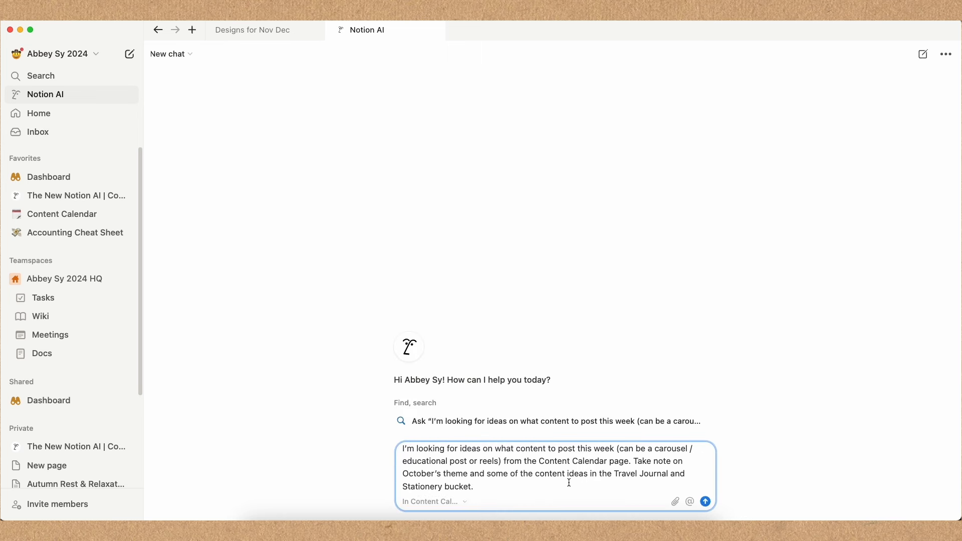
{"action": "type", "text": "Share with me 3 ideas I can"}
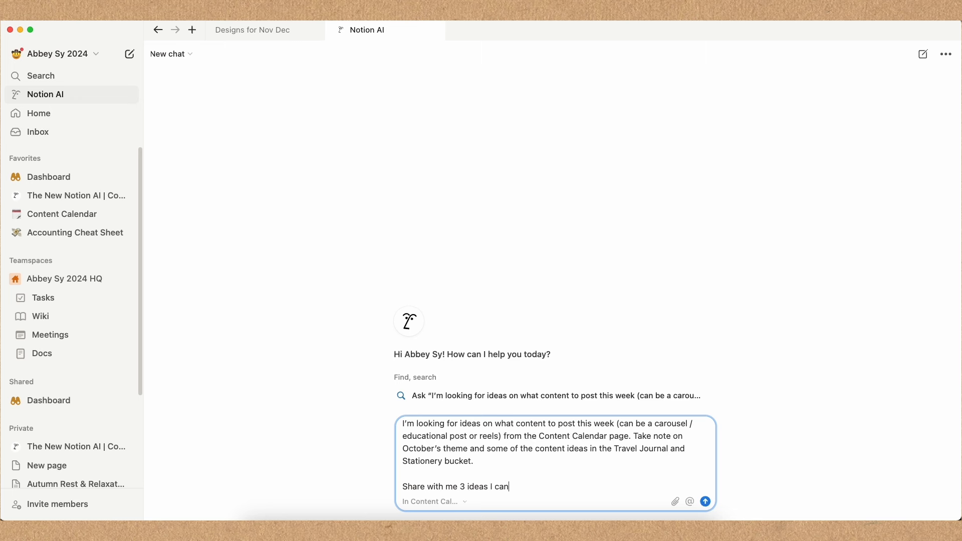
{"action": "left_click", "coordinate": [706, 502]}
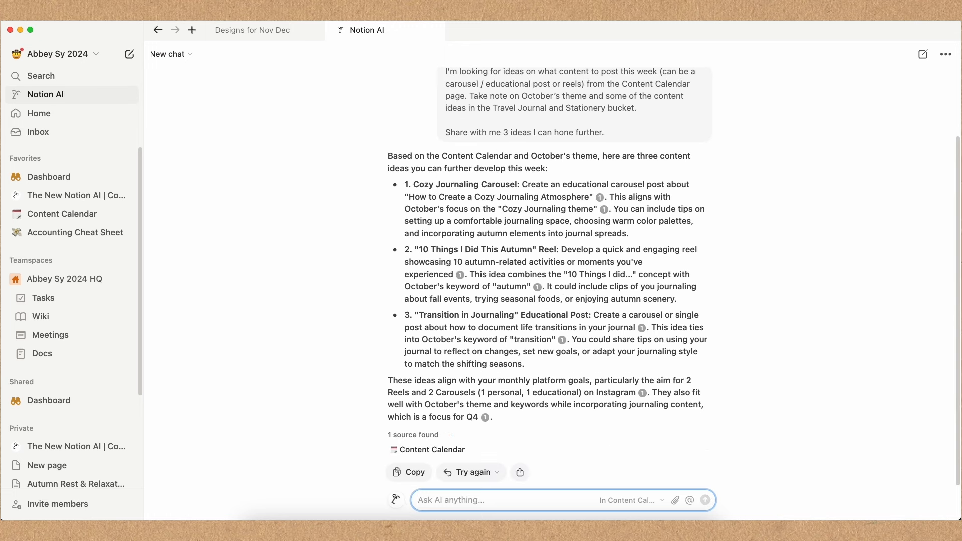
Request autumn journaling prompts and supplementary Instagram content from the Prague travel video.
{"action": "type", "text": "For the 10 thing"}
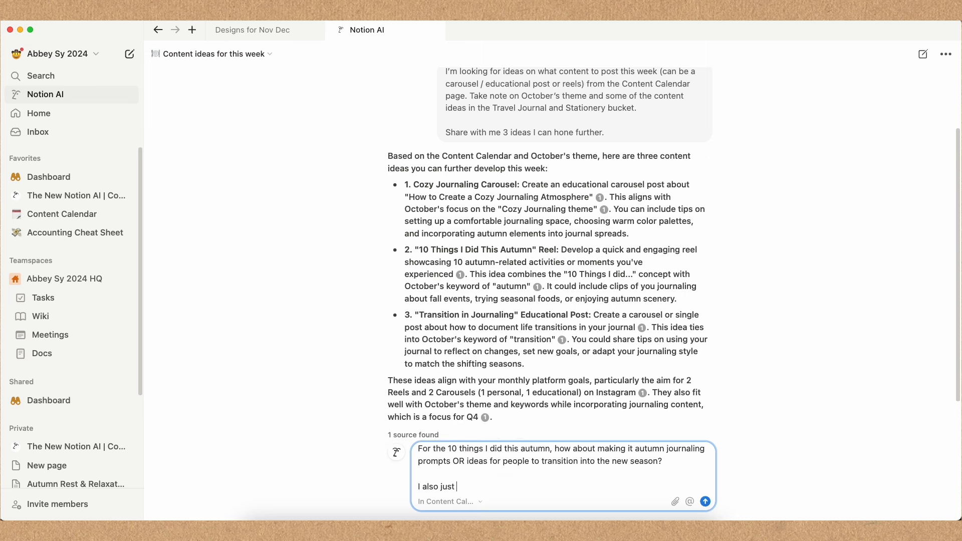
{"action": "type", "text": "uploaded a Prague travel video, so if you have suggestions"}
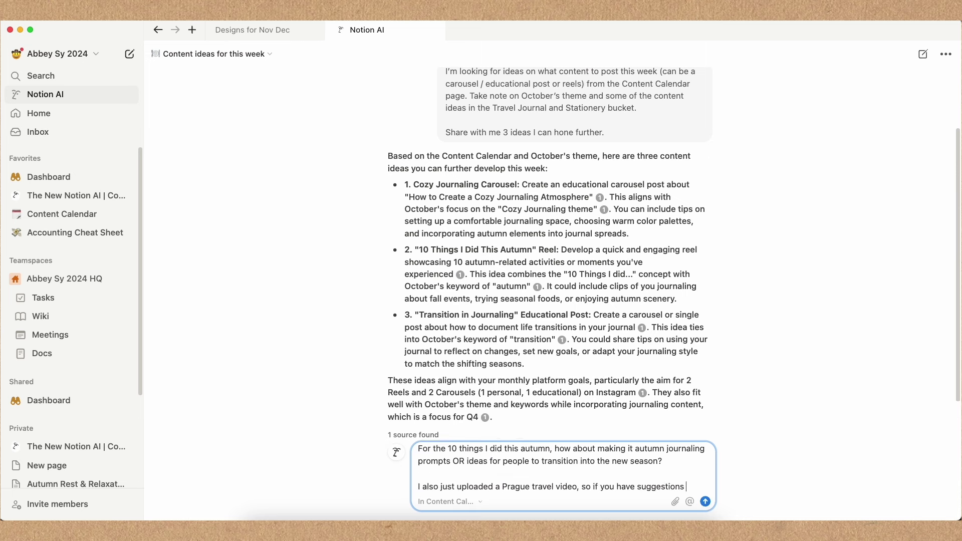
{"action": "type", "text": "on what supplementary Instagram content can be made from this,"}
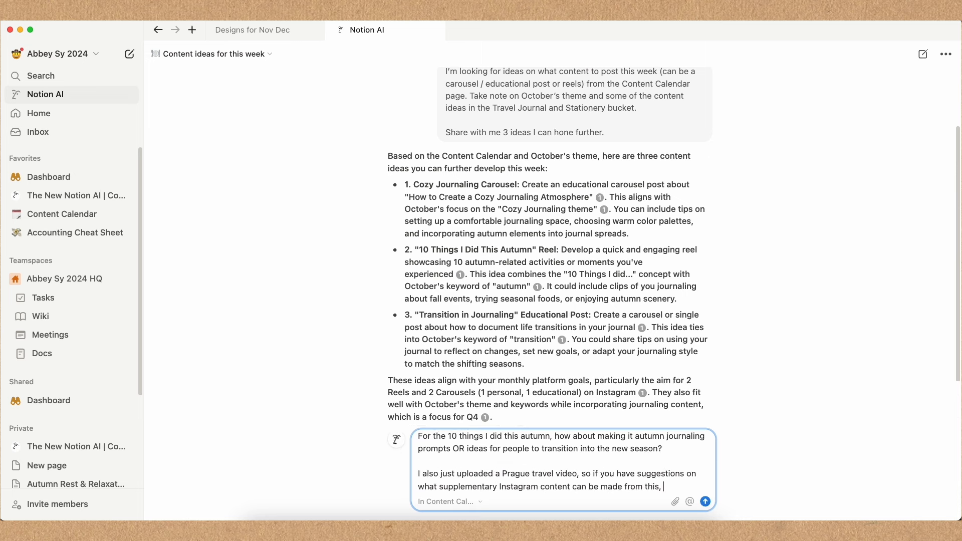
{"action": "left_click", "coordinate": [706, 502]}
{"action": "type", "text": "Can the Prague-inspired journaling prompts be shifted to something like, short trip OR travel prompts to tr"}
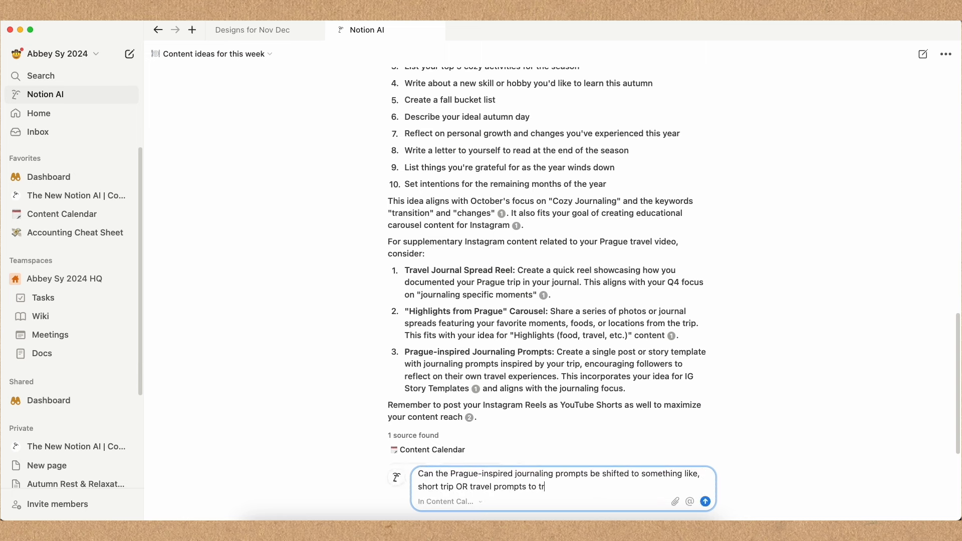
Ask for more generic travel journaling prompt options.
{"action": "type", "text": "y, something more generic? Give me some options"}
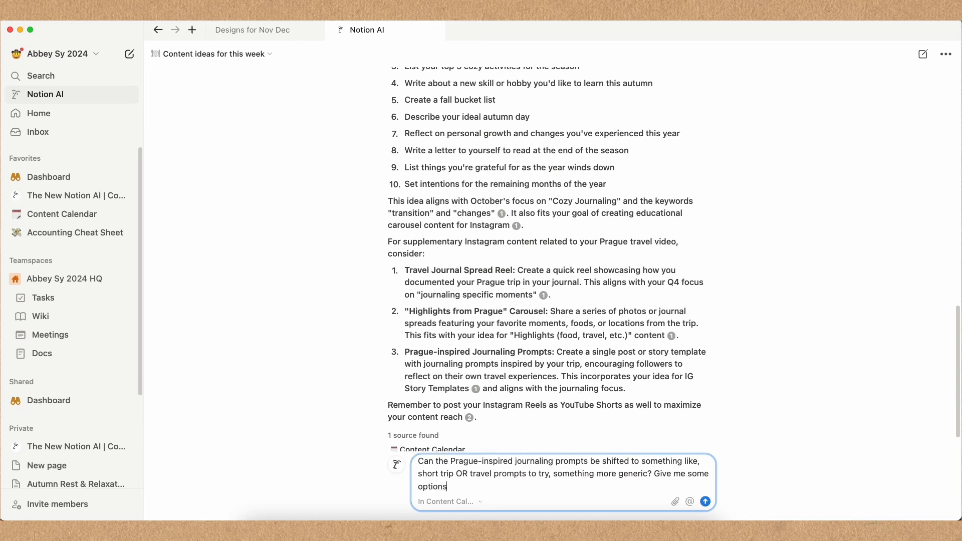
{"action": "left_click", "coordinate": [706, 501]}
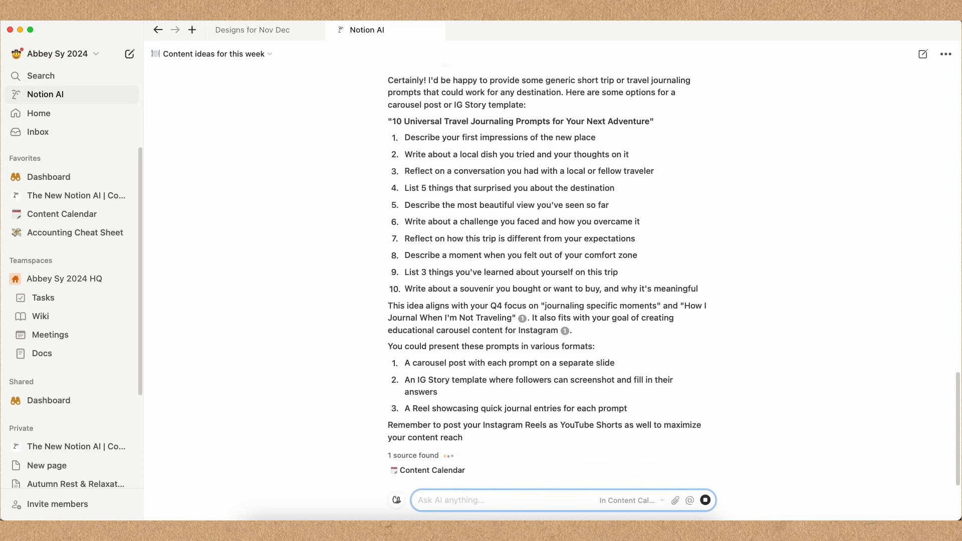
Ask Notion AI to narrow the travel journaling prompts to the five best, then reread earlier replies.
{"action": "type", "text": "Can you"}
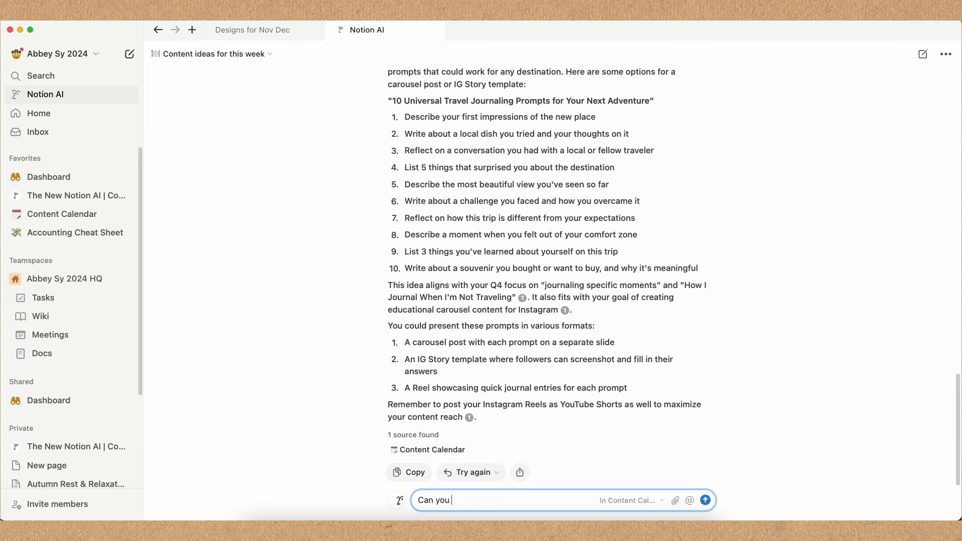
{"action": "type", "text": "put 5 universa"}
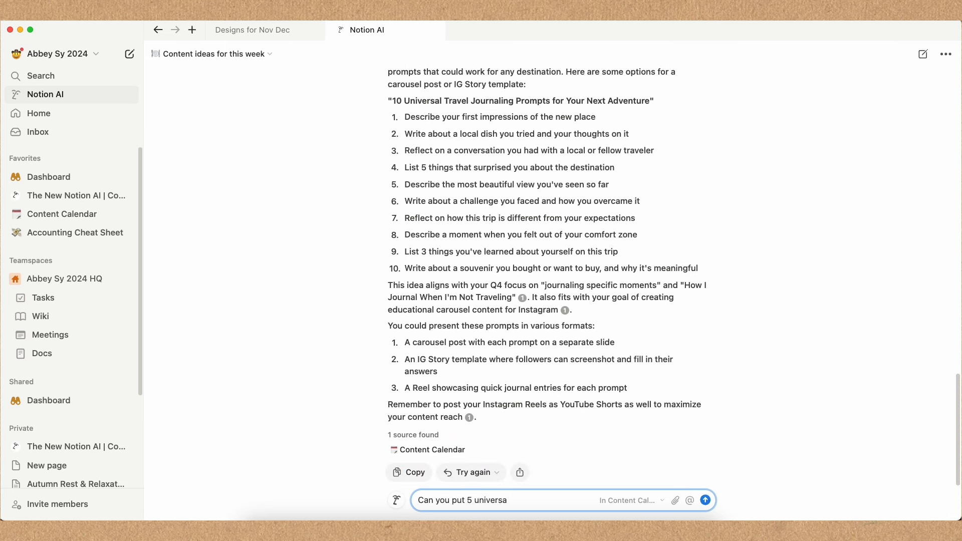
{"action": "type", "text": "can you narrow it down to"}
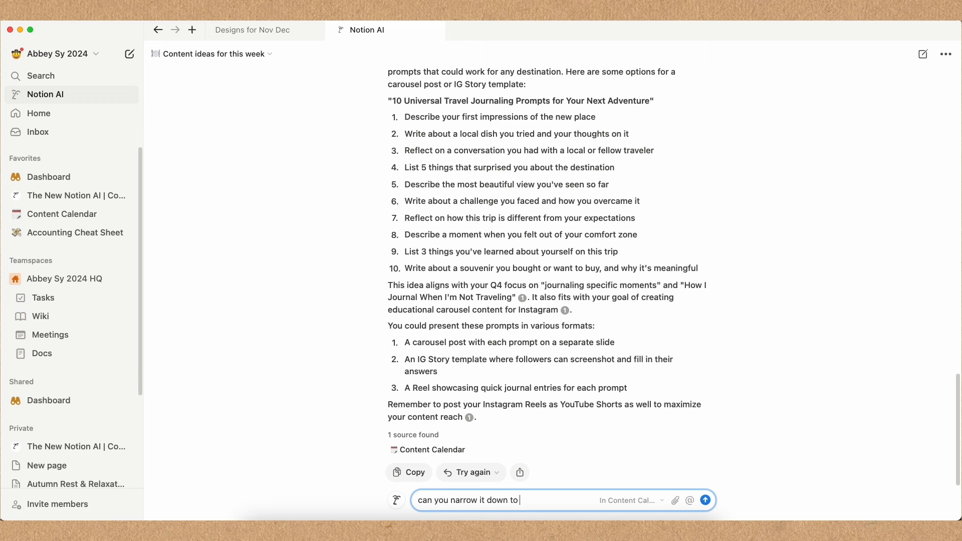
{"action": "type", "text": "5 p"}
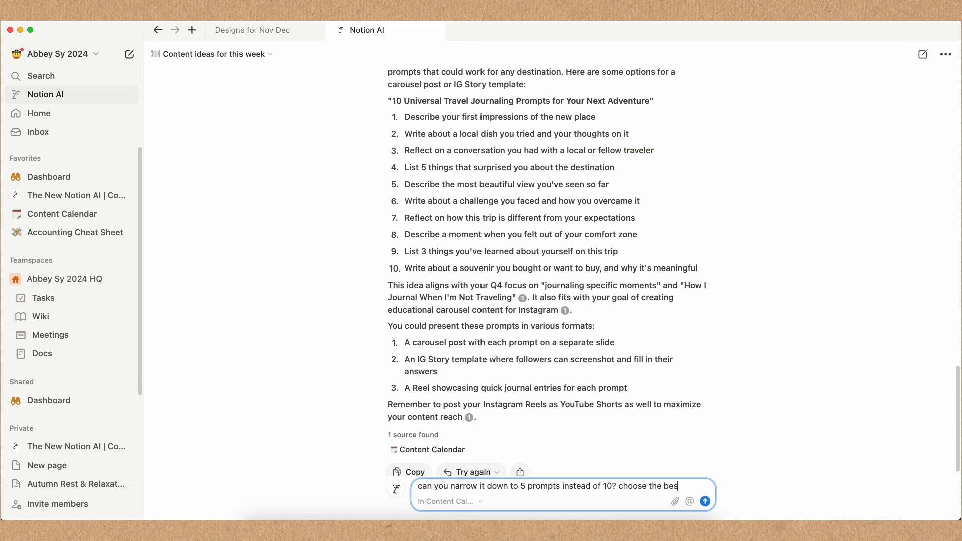
{"action": "left_click", "coordinate": [705, 501]}
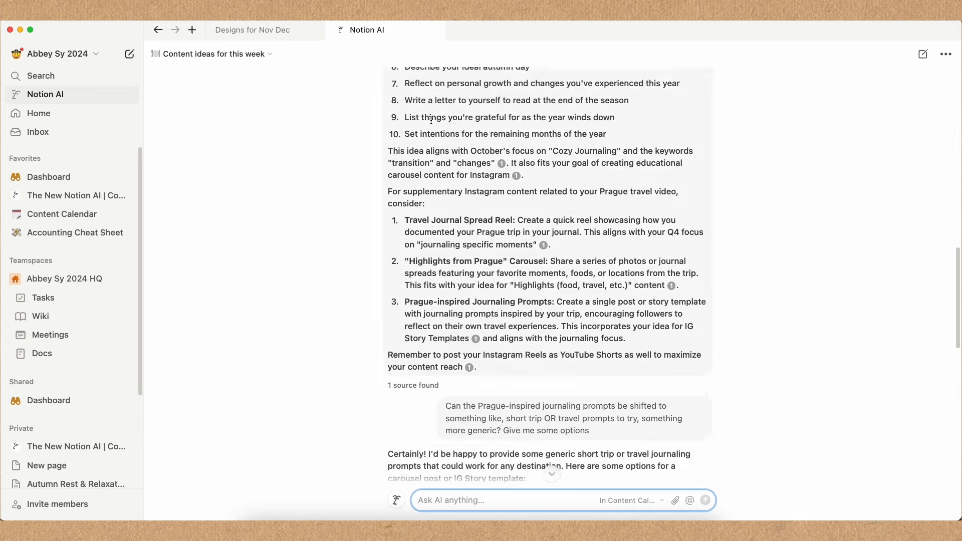
{"action": "scroll", "scroll_direction": "up", "scroll_amount": 3}
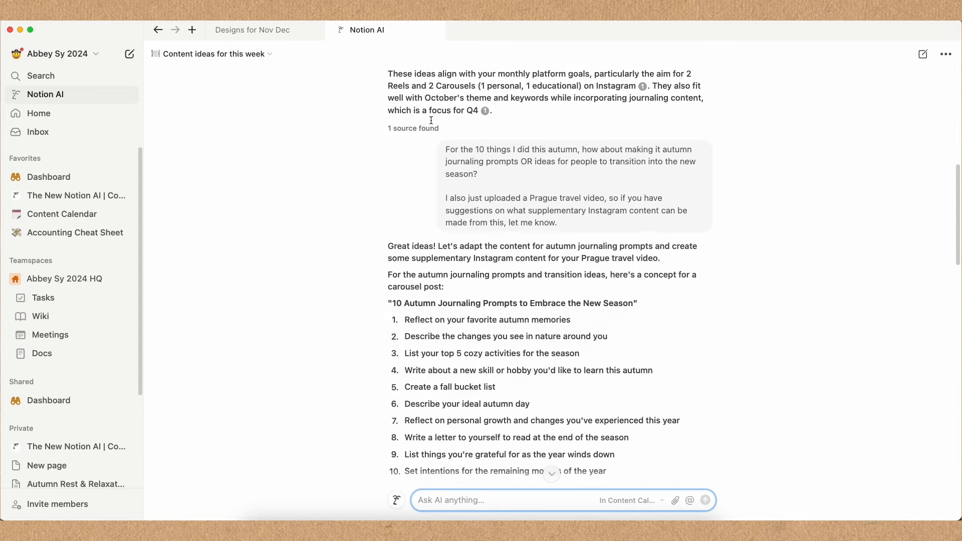